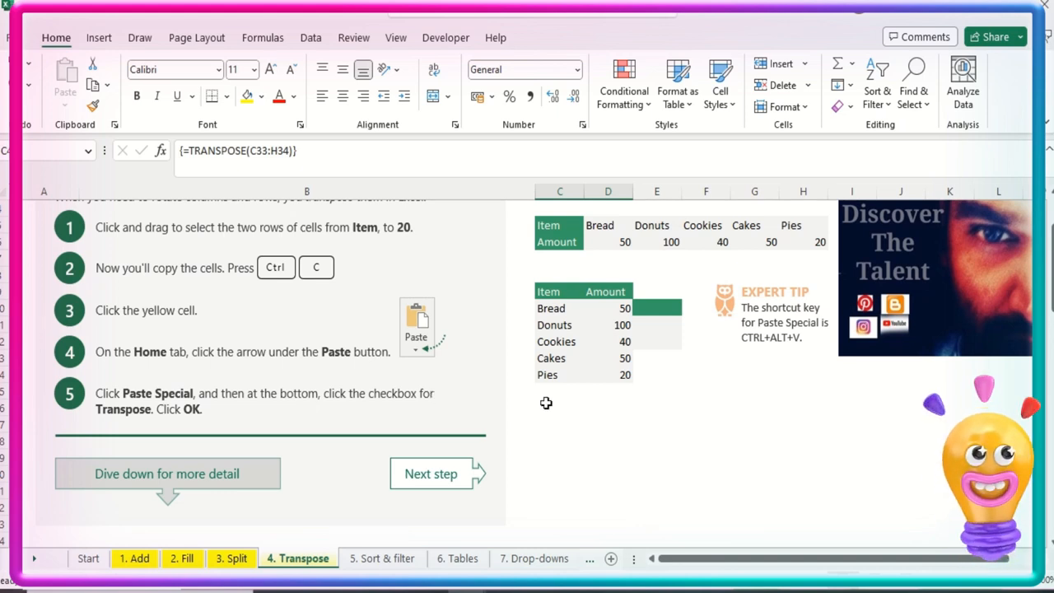
mouse_move(578, 461)
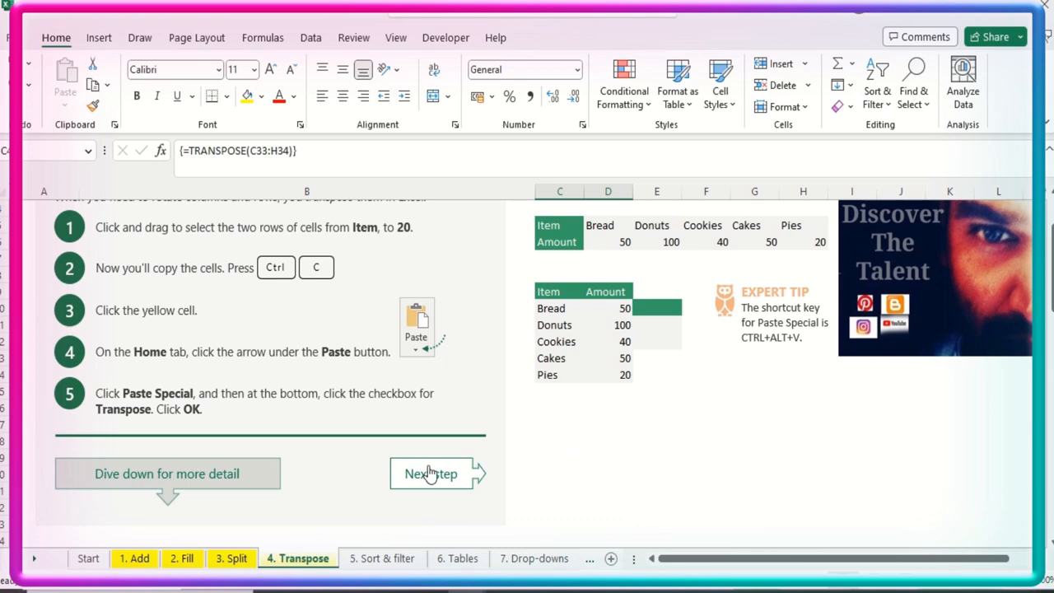
Advance to the '5. Sort & filter' sheet showing the department sales table.
click(382, 558)
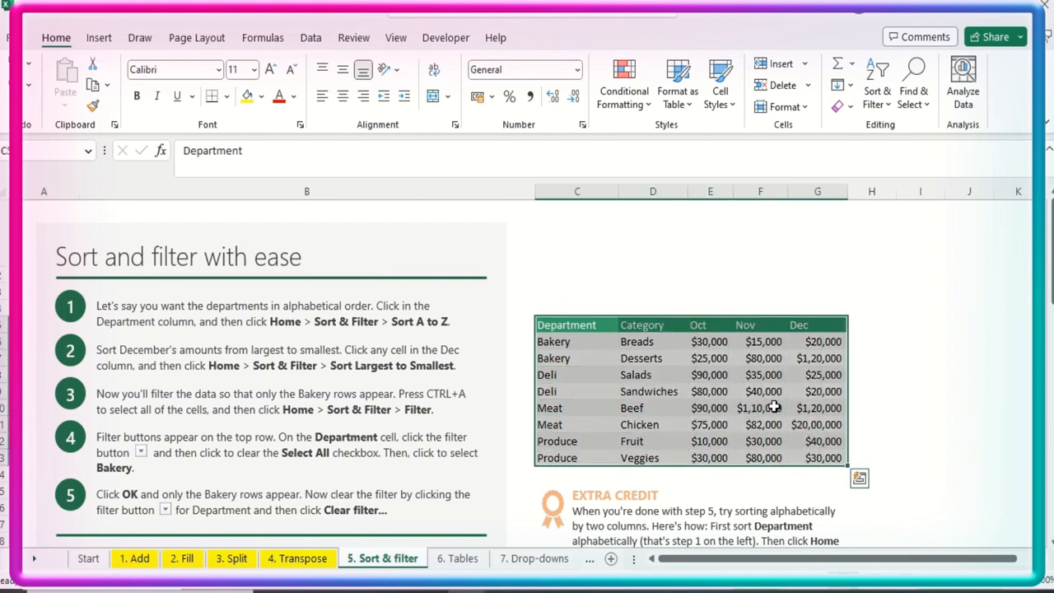
mouse_move(751, 375)
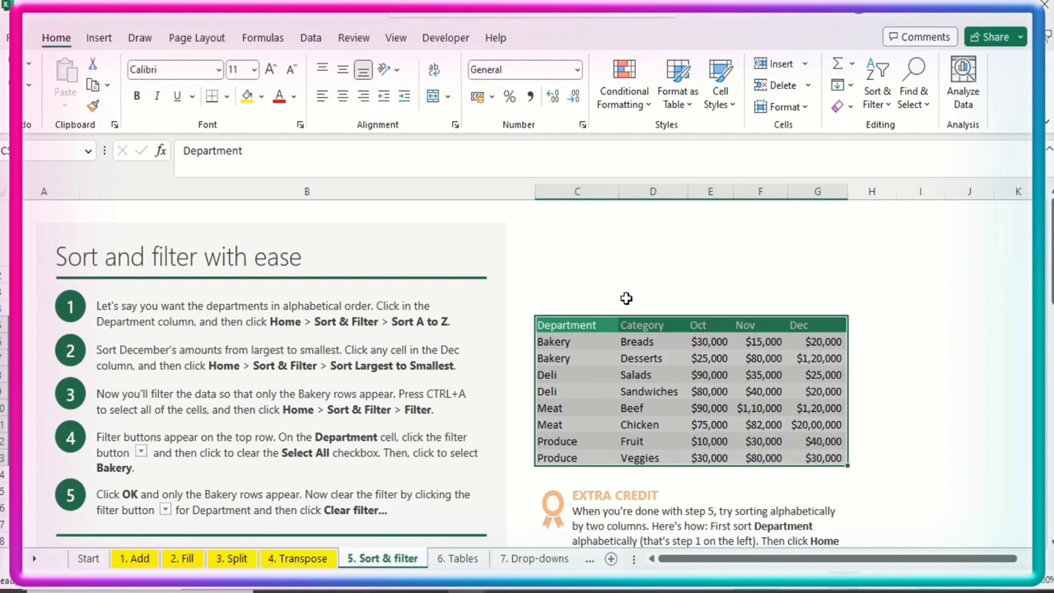
mouse_move(607, 320)
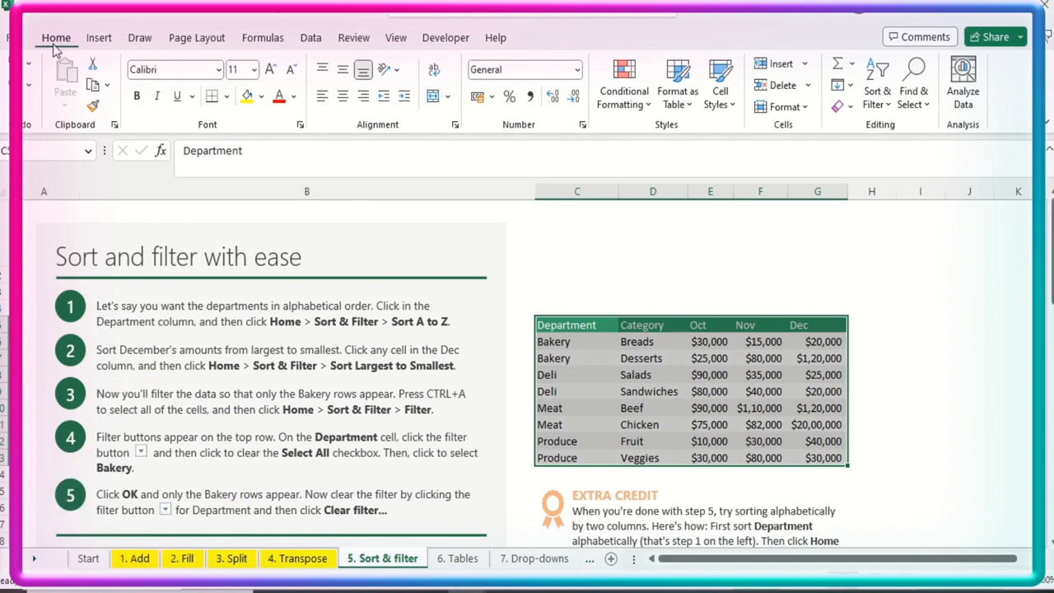
mouse_move(877, 82)
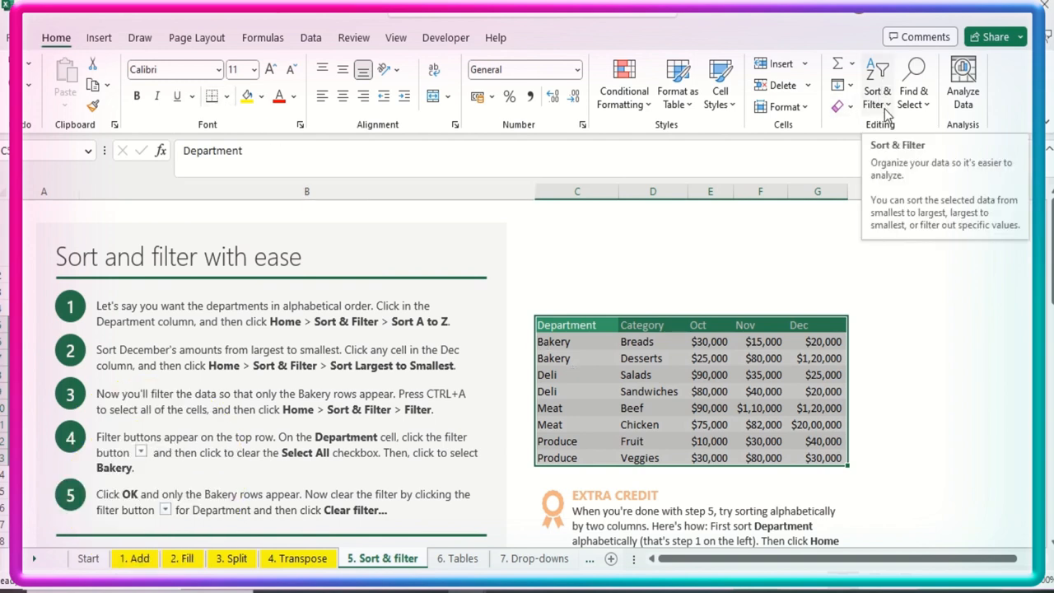
click(876, 82)
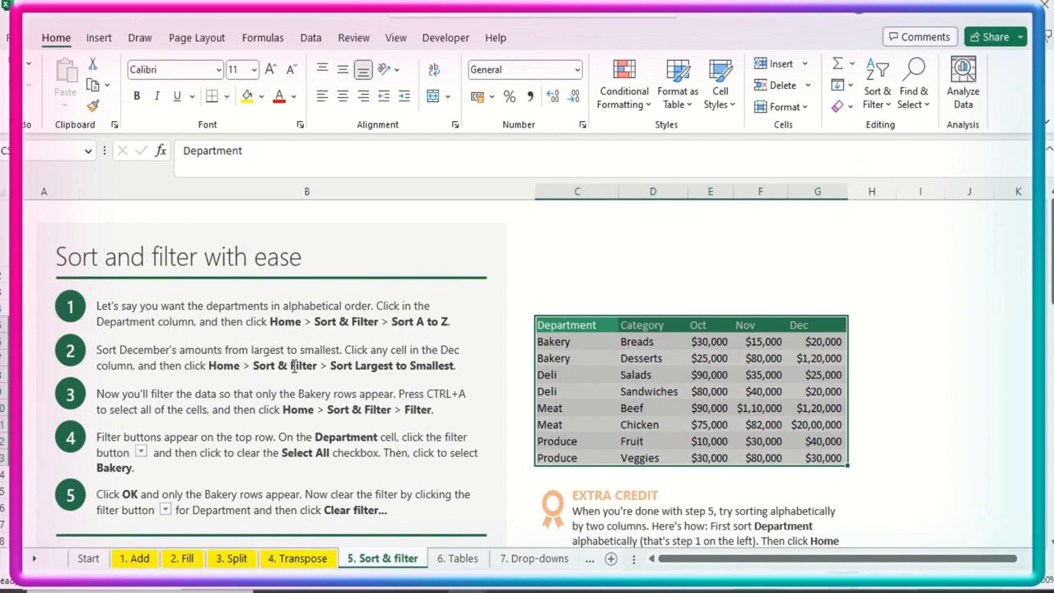
mouse_move(536, 293)
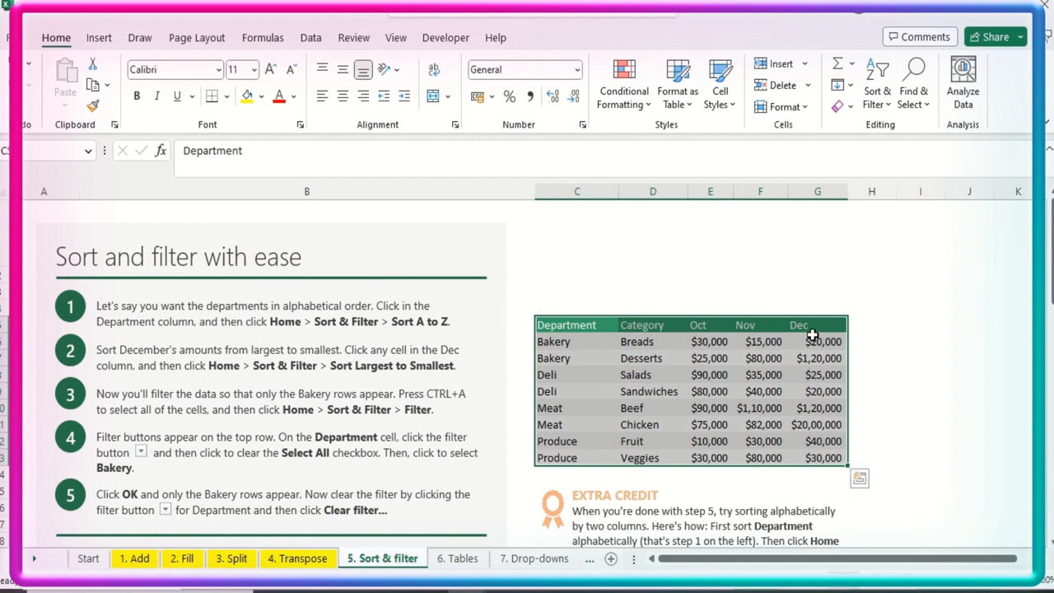
click(799, 325)
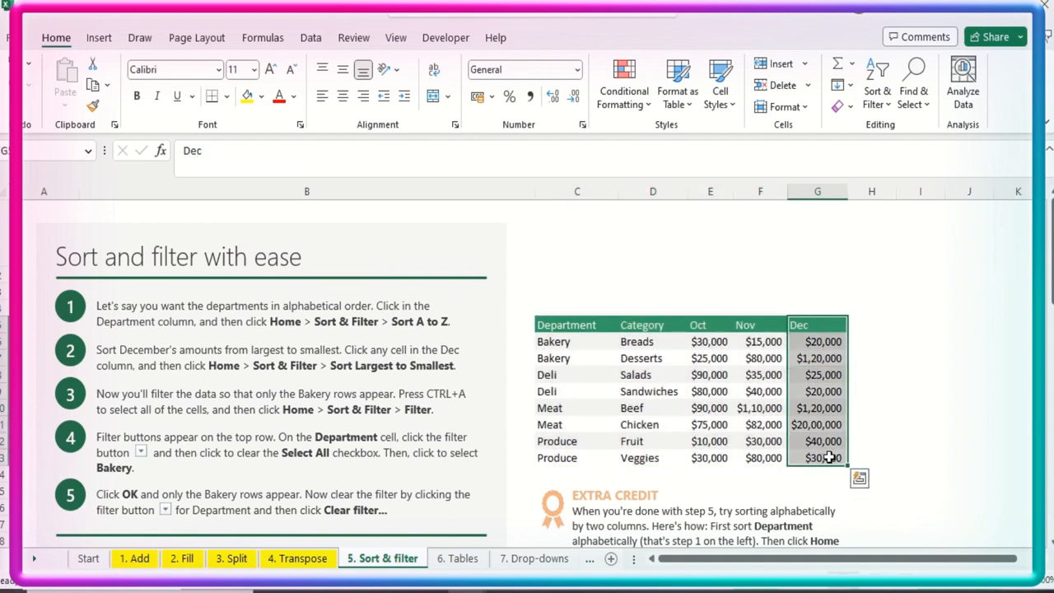
click(877, 82)
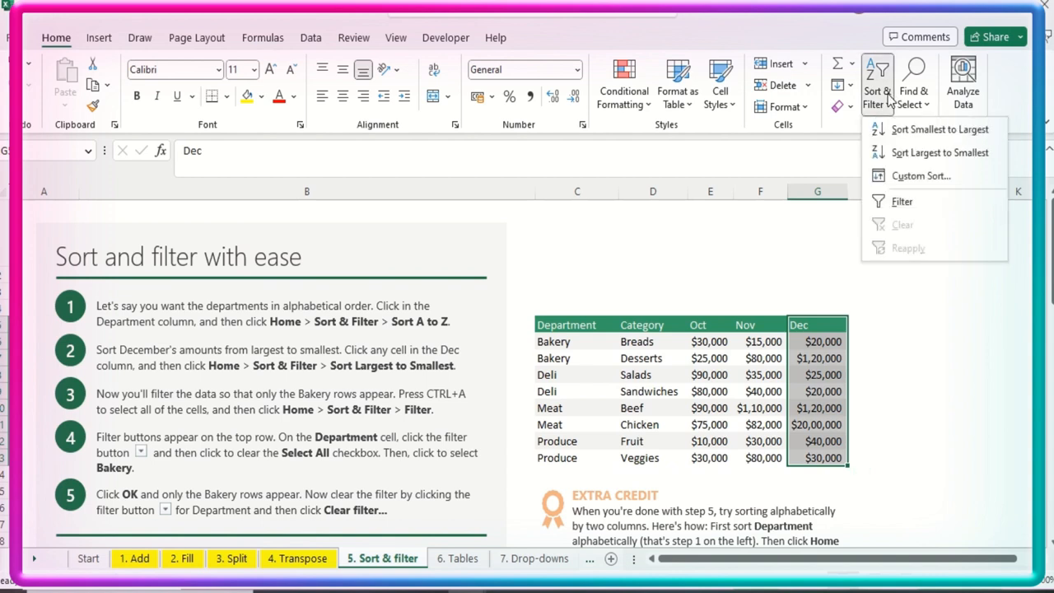
mouse_move(938, 152)
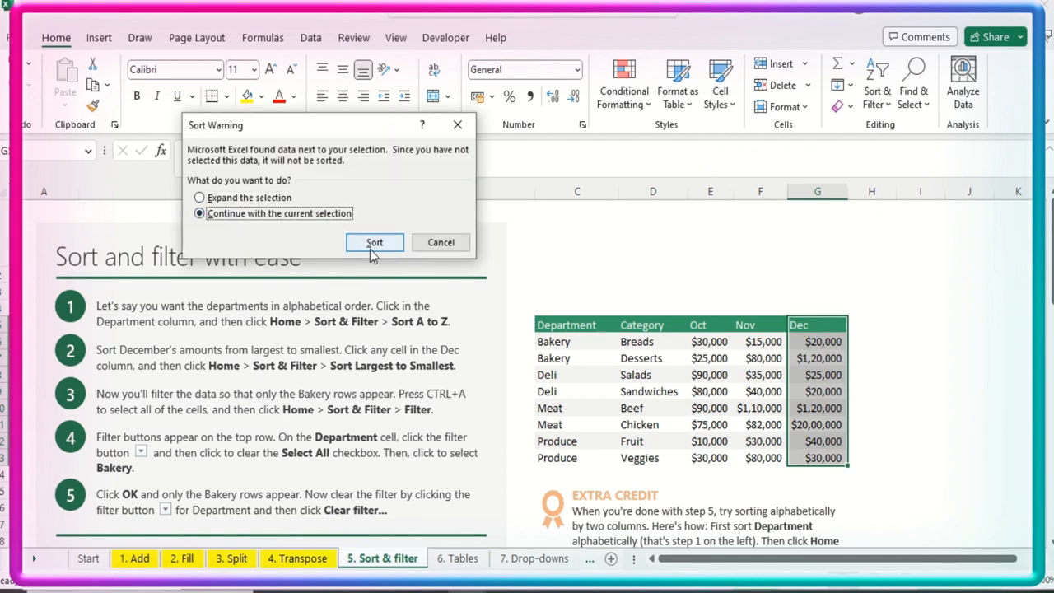
click(374, 242)
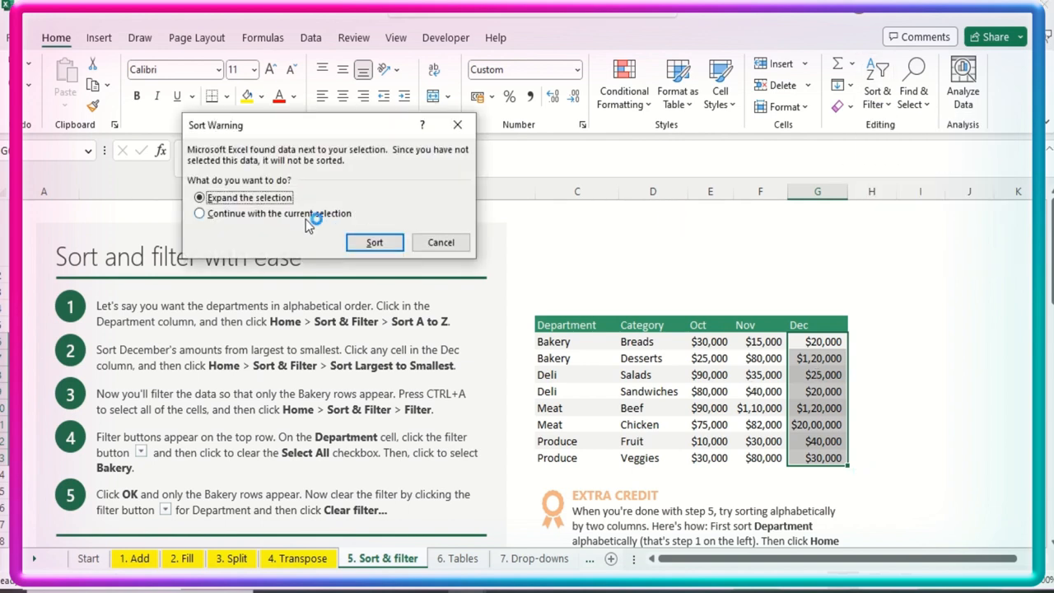
click(374, 241)
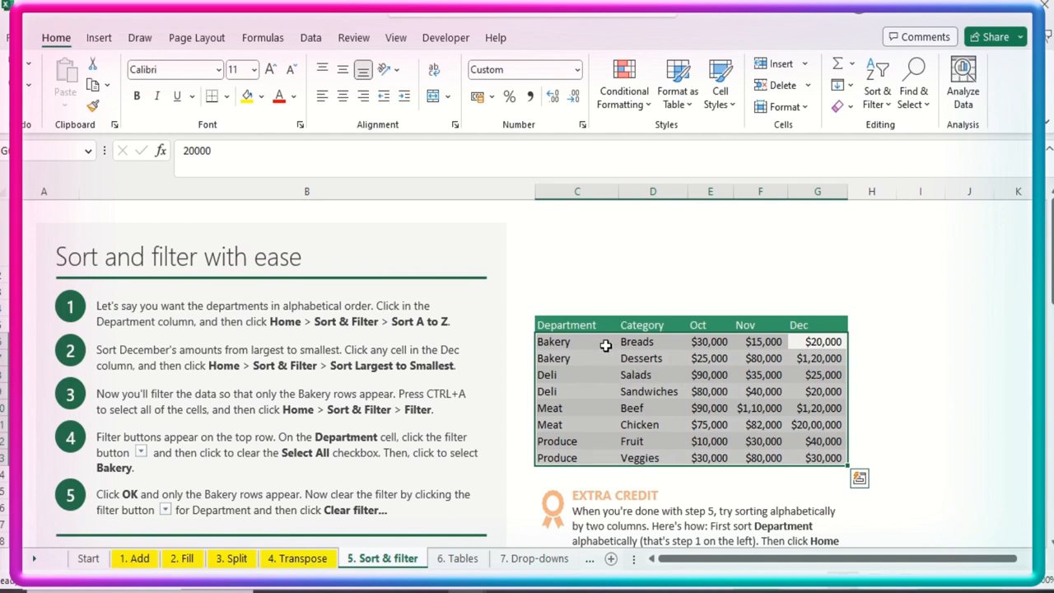
mouse_move(603, 327)
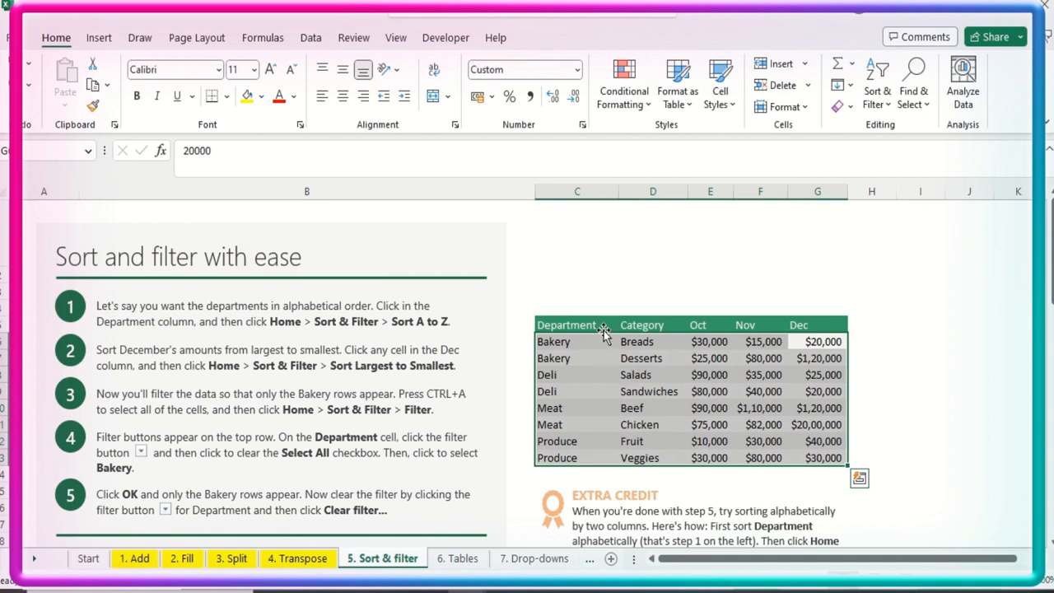
Turn on table filters and filter Department to Deli, leaving Salads and Sandwiches.
click(546, 391)
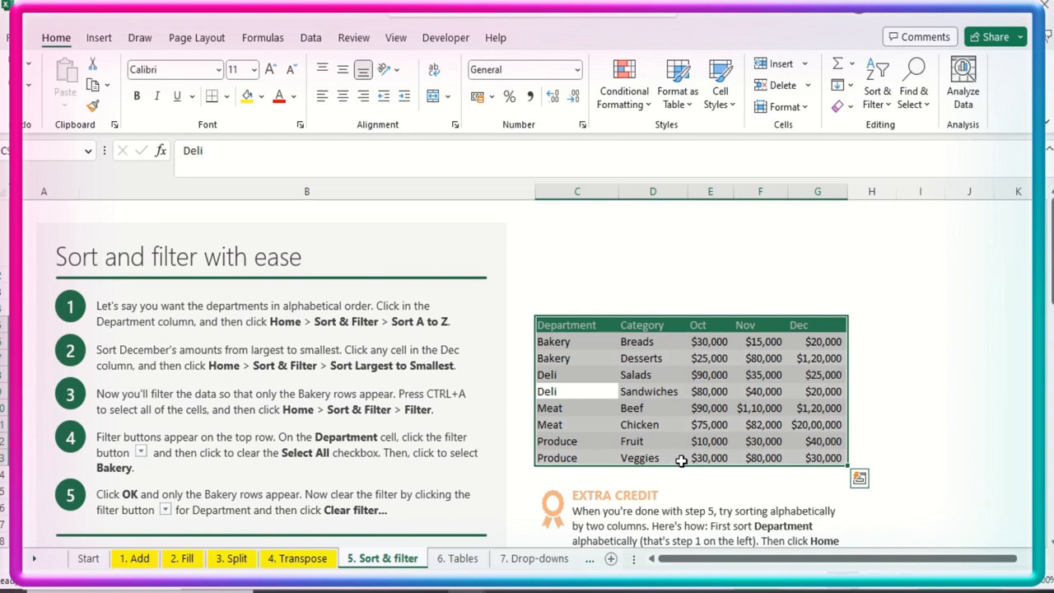
mouse_move(447, 262)
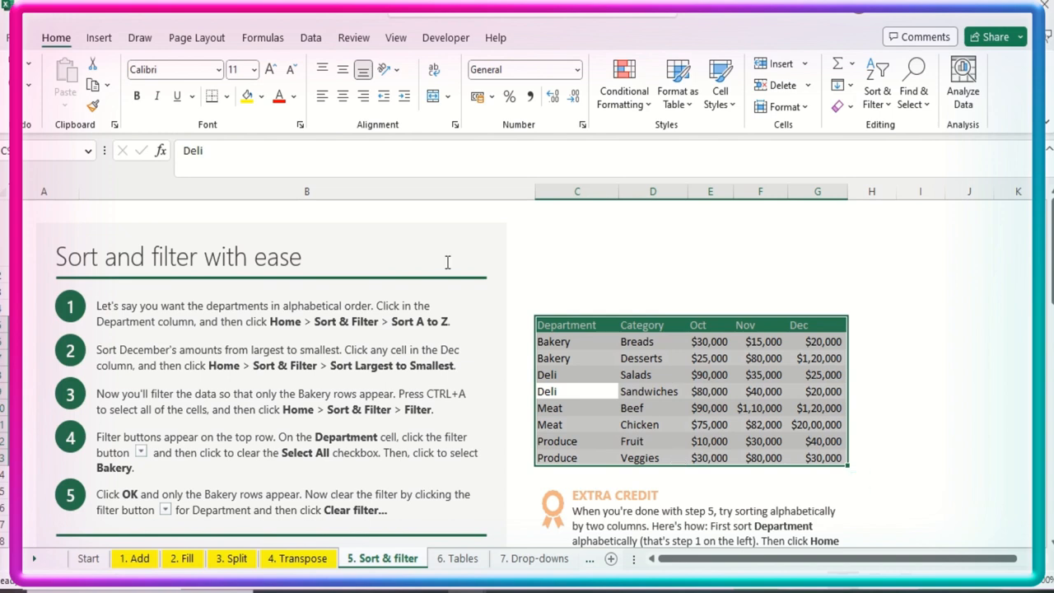
mouse_move(360, 296)
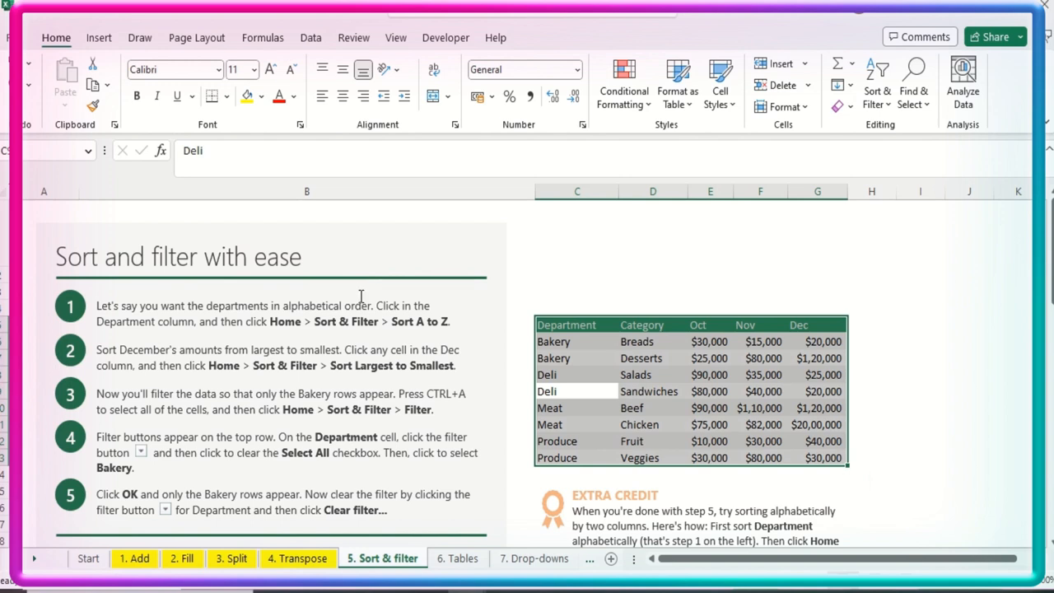
mouse_move(871, 111)
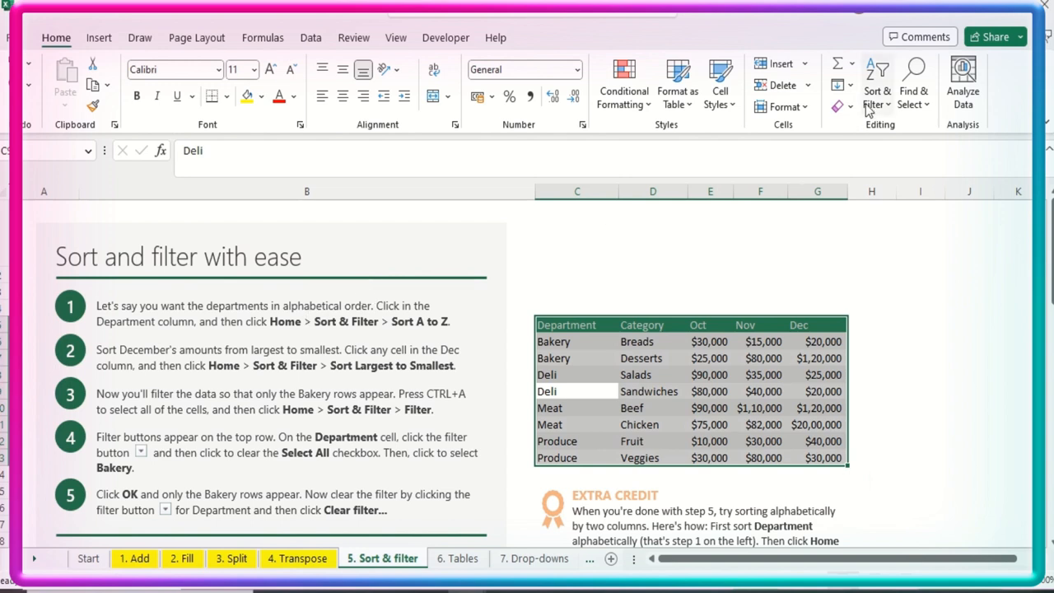
click(876, 83)
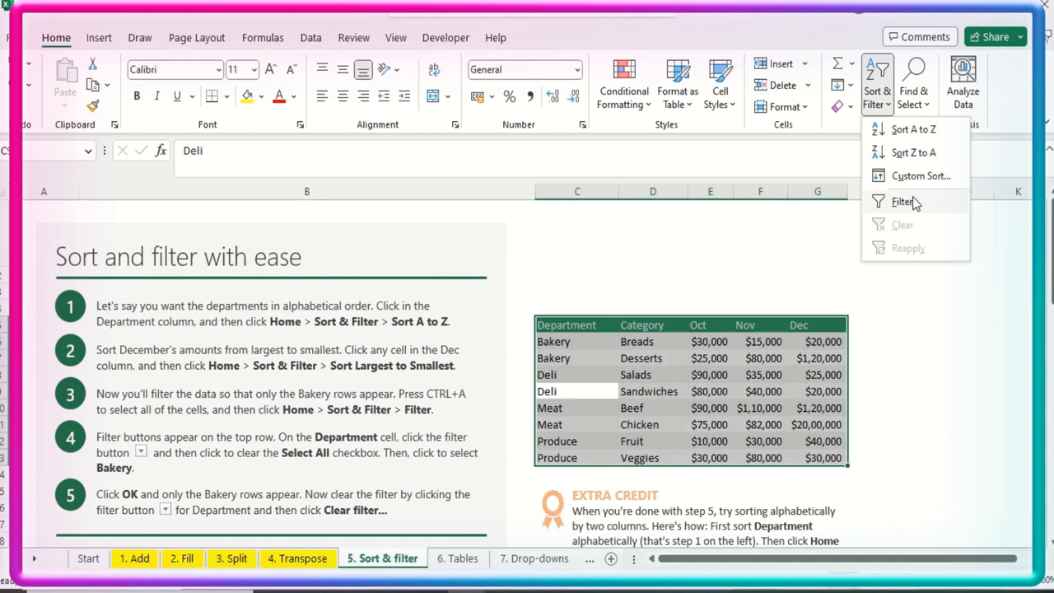
click(901, 201)
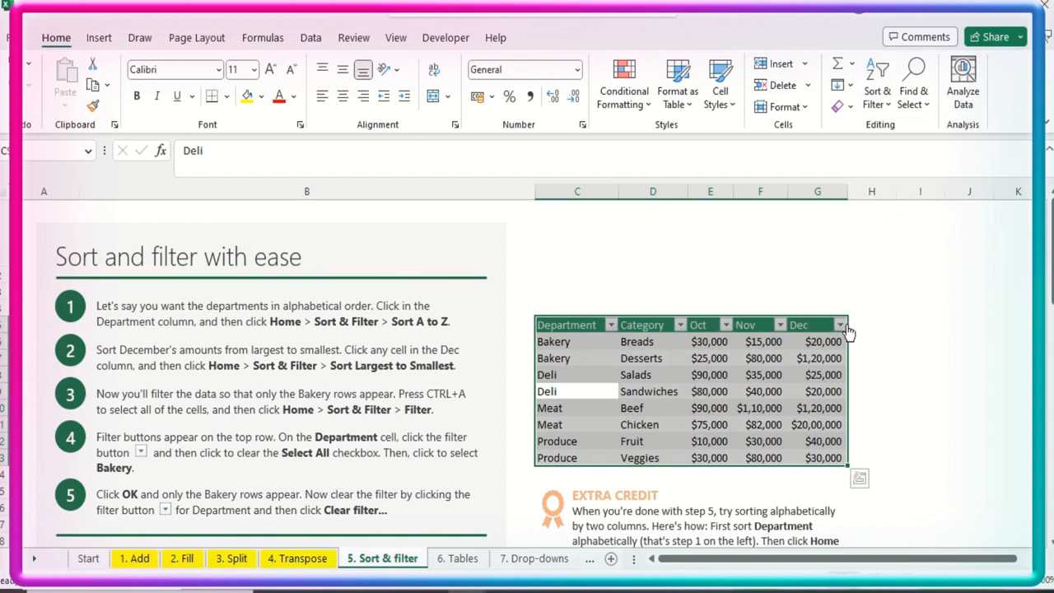
mouse_move(667, 330)
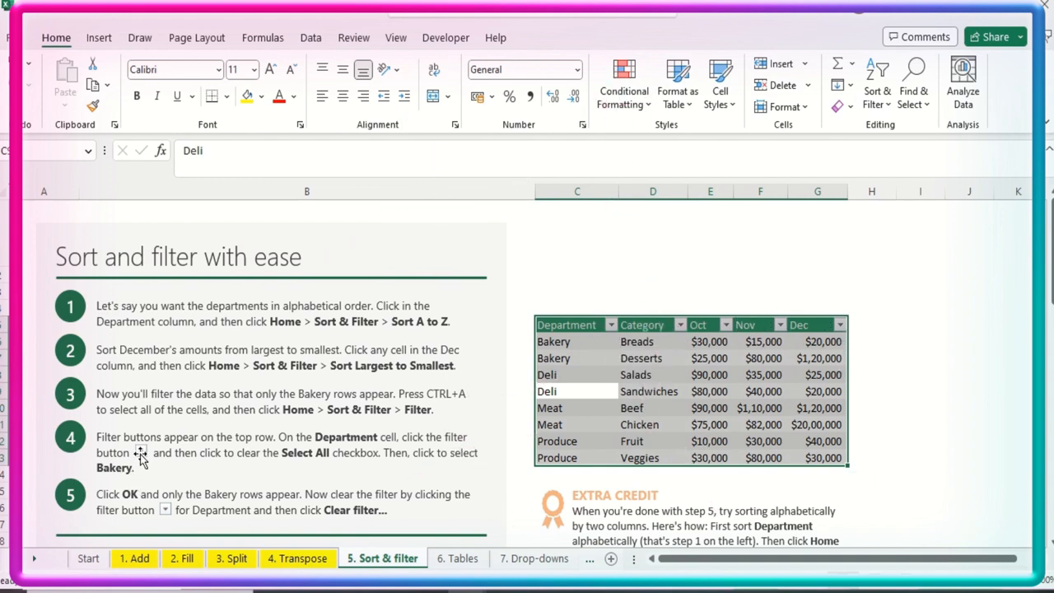
mouse_move(354, 444)
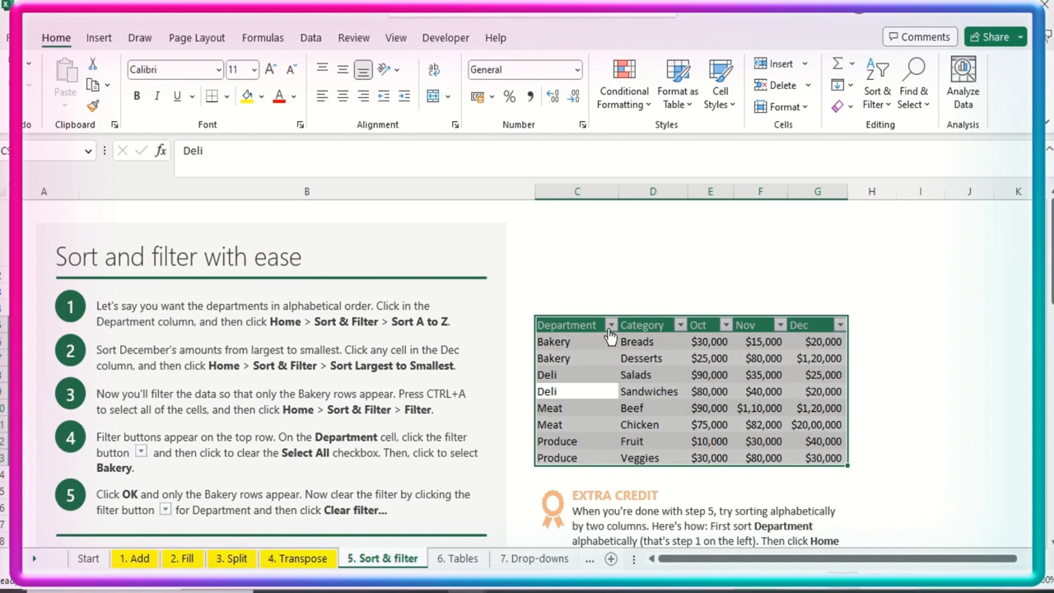
click(608, 323)
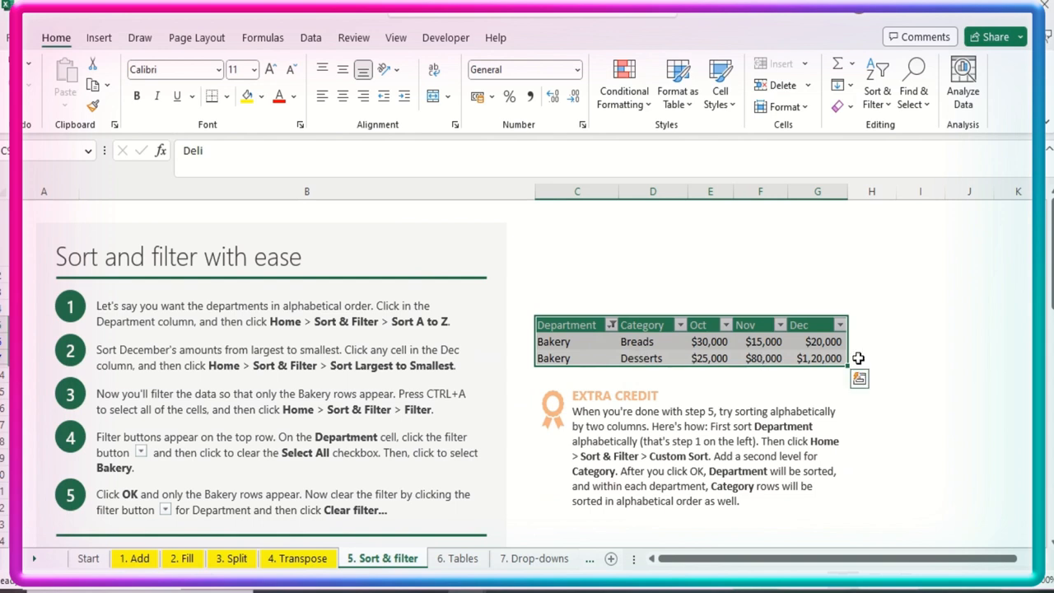
click(610, 323)
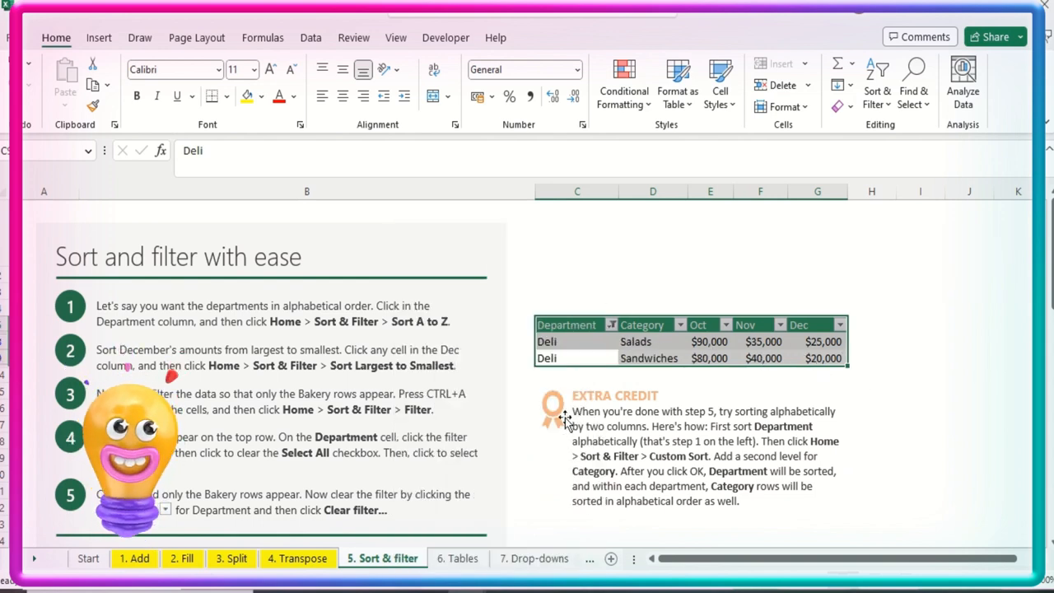
click(612, 325)
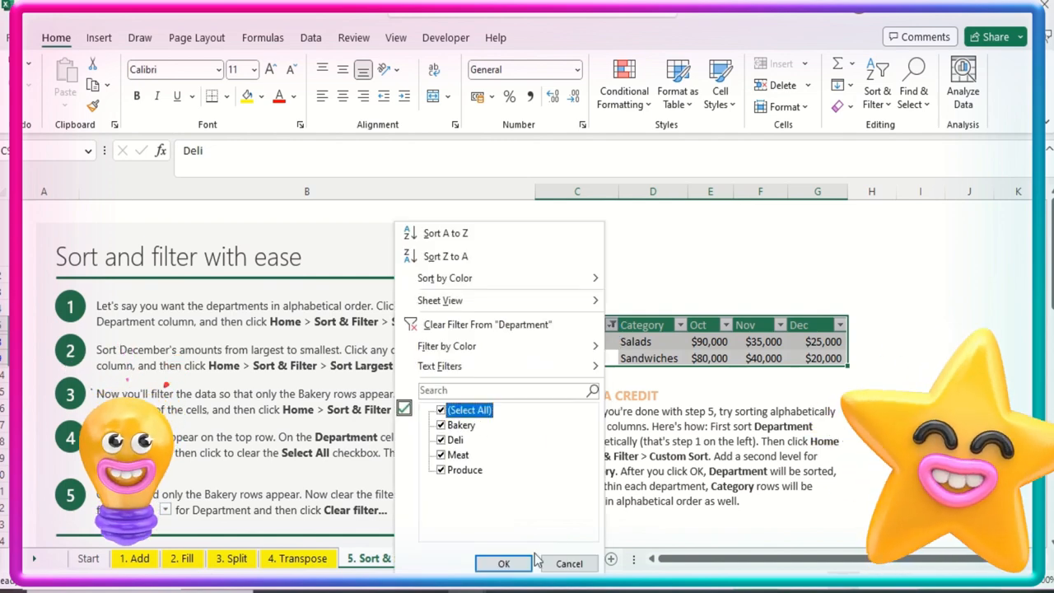
click(503, 563)
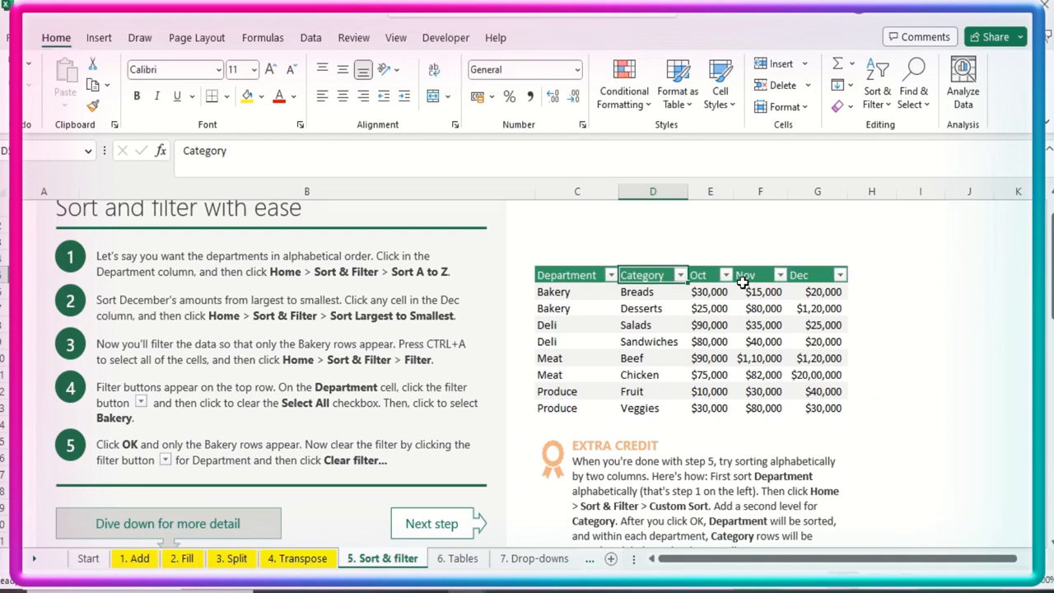
click(877, 82)
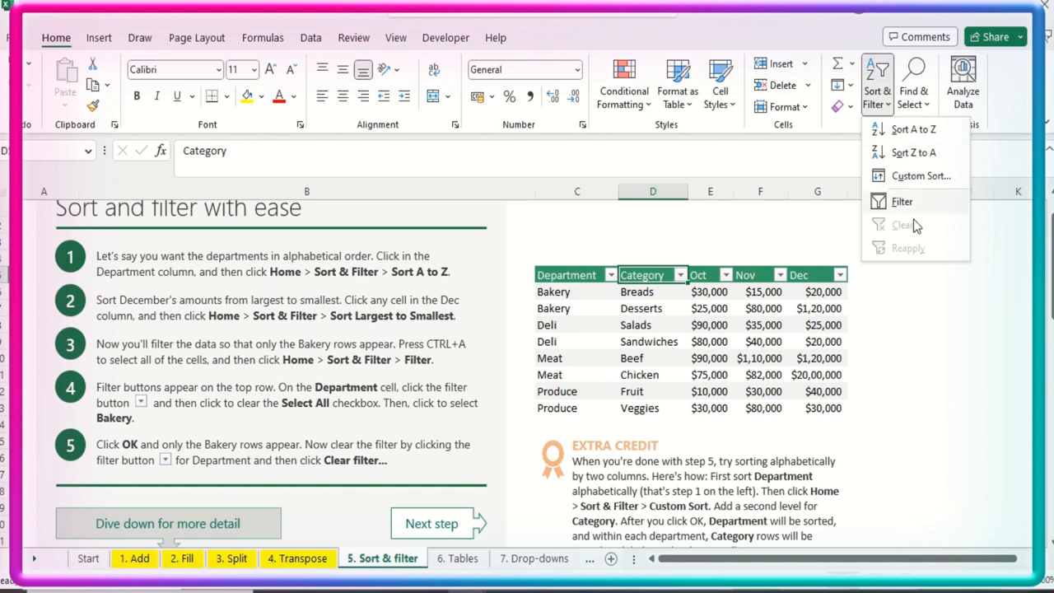
mouse_move(901, 202)
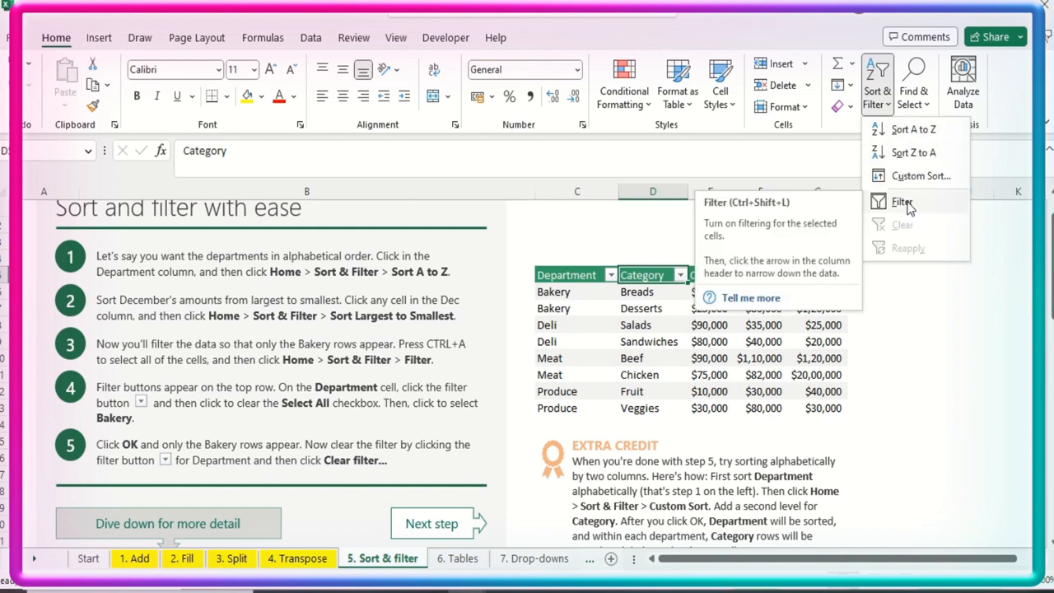
click(901, 202)
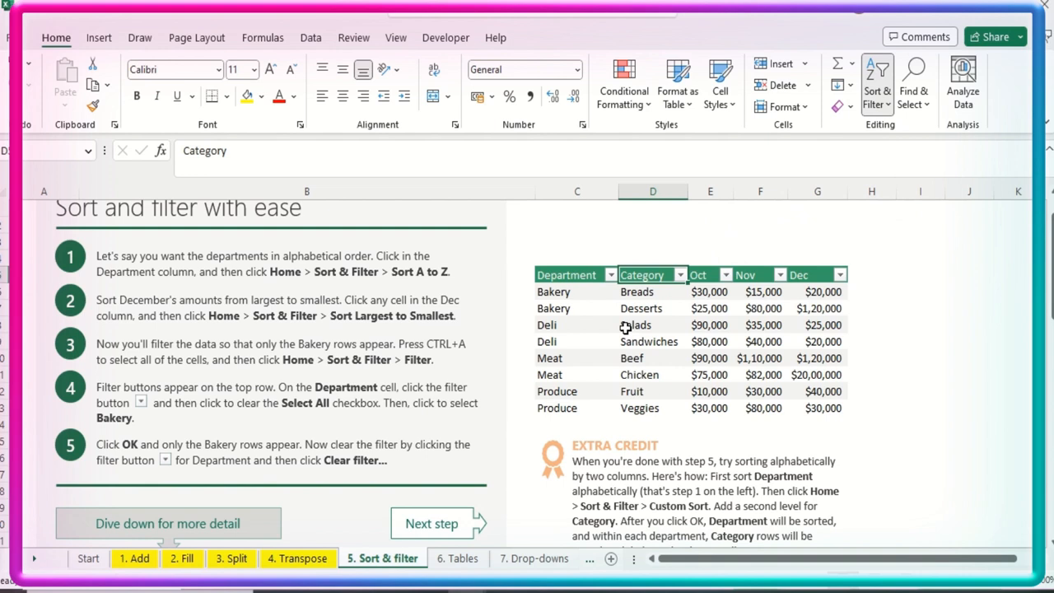
click(760, 225)
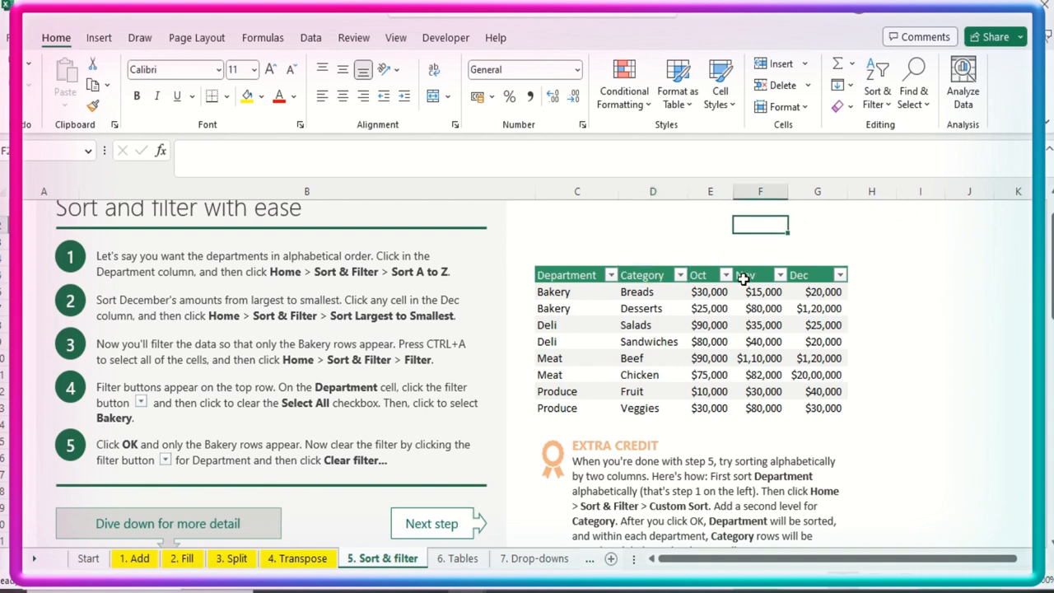
Scroll down to the 'Sort by date, or by color even' expense table of six employees.
scroll(down, 3)
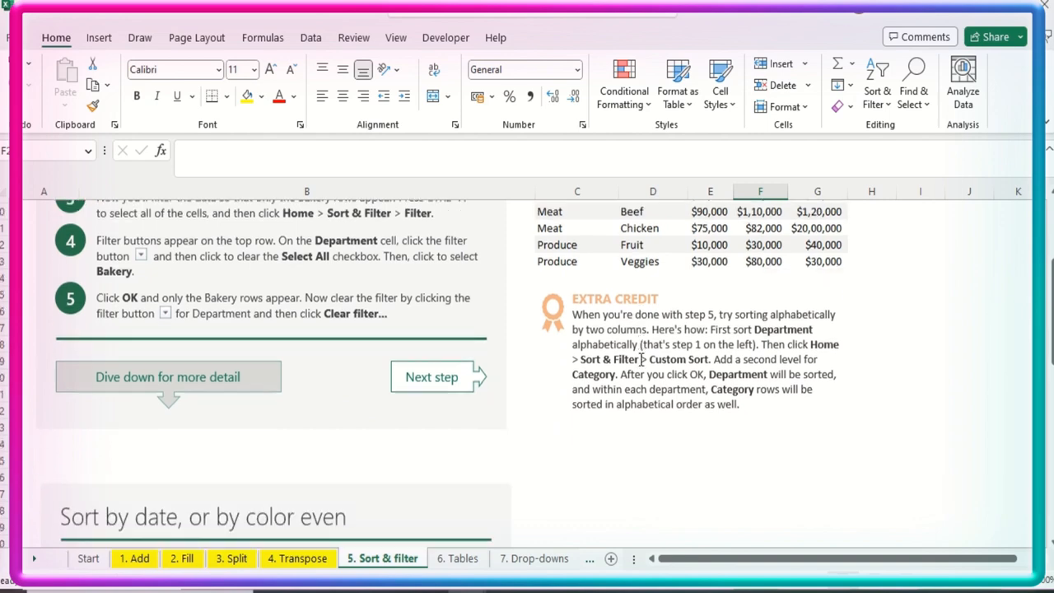
scroll(down, 3)
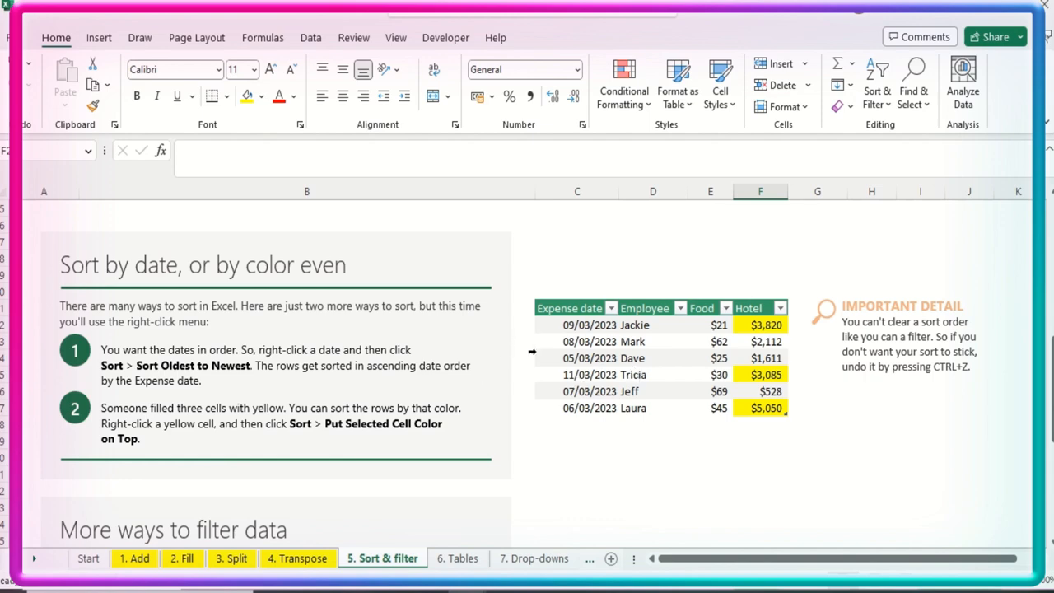
right_click(588, 357)
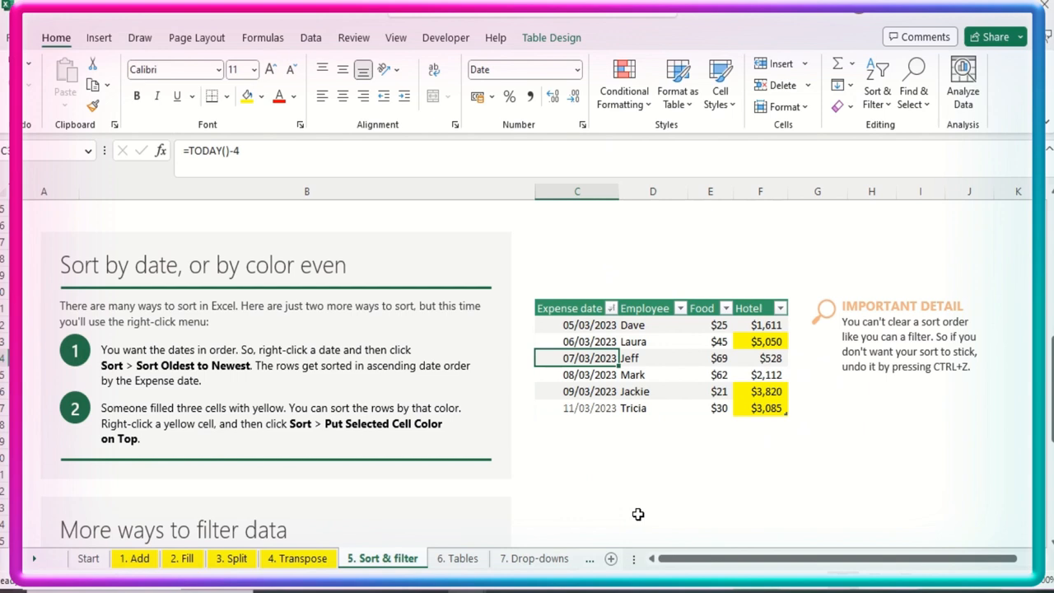
mouse_move(588, 332)
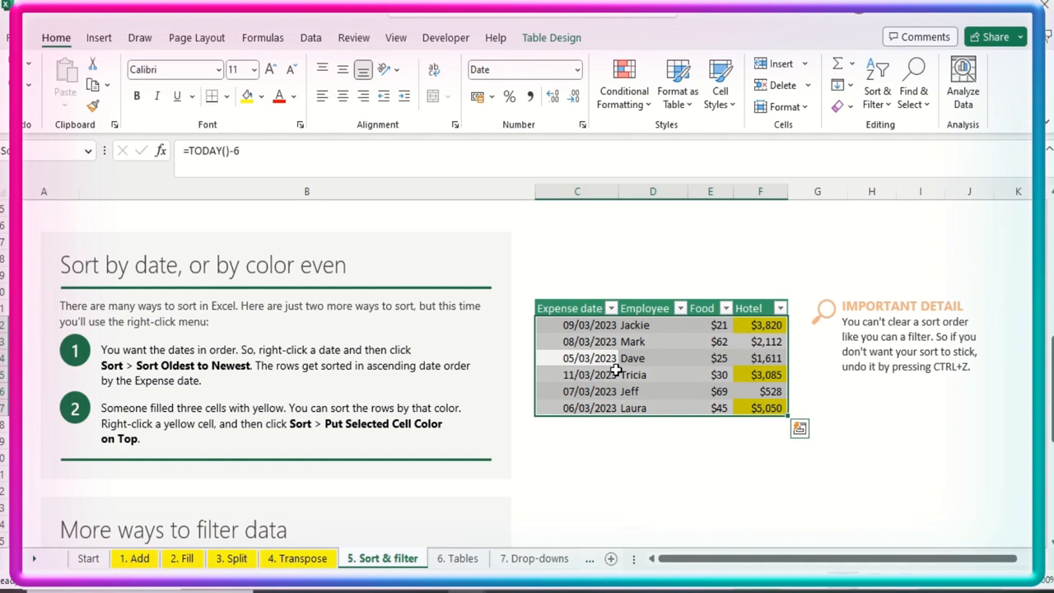
click(759, 375)
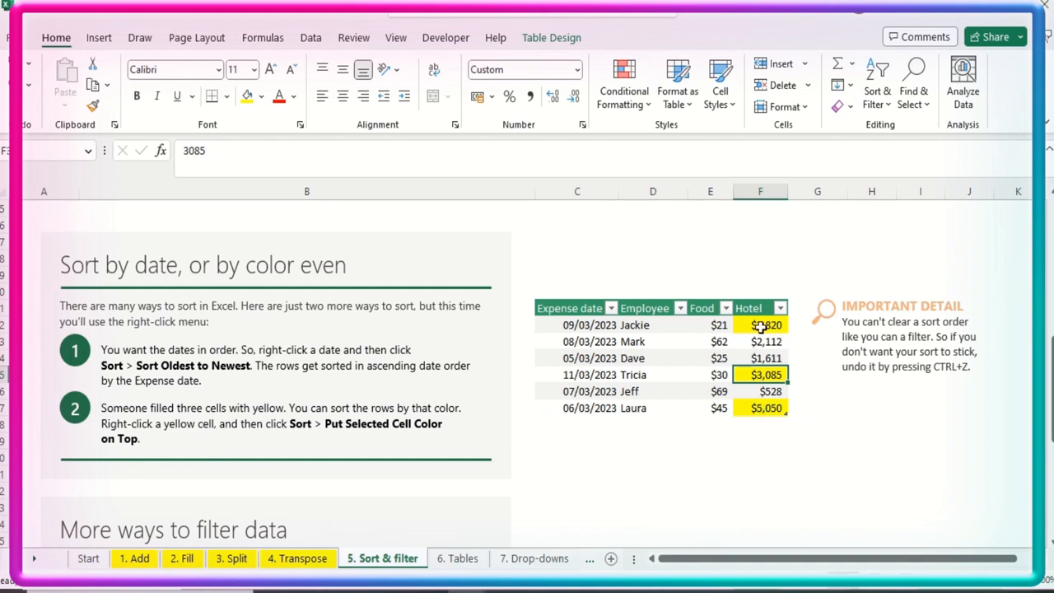
Try a top-three filter on the Hotel column of the expense table.
click(779, 307)
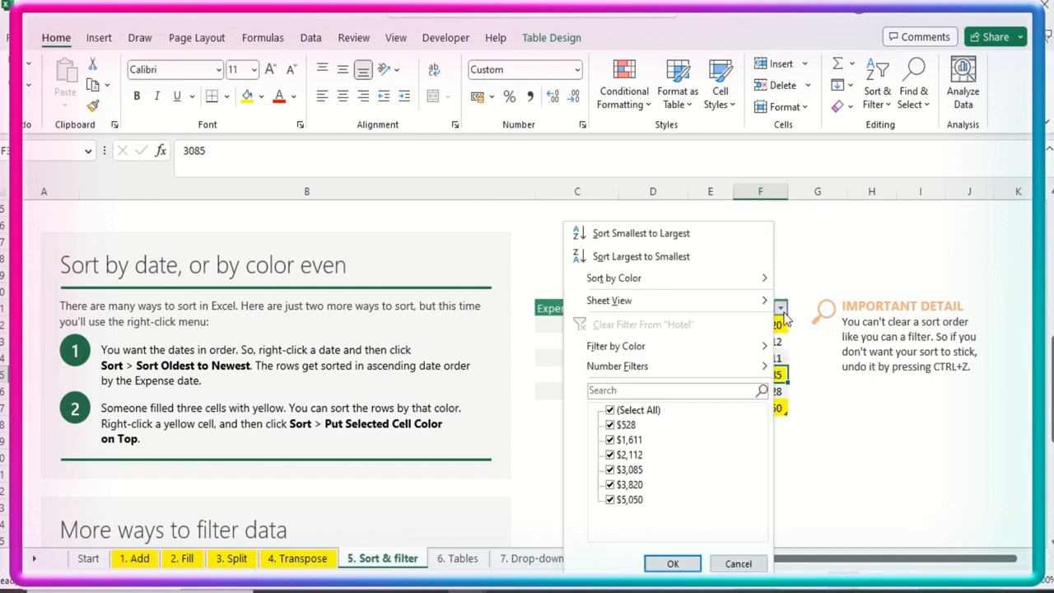
click(617, 366)
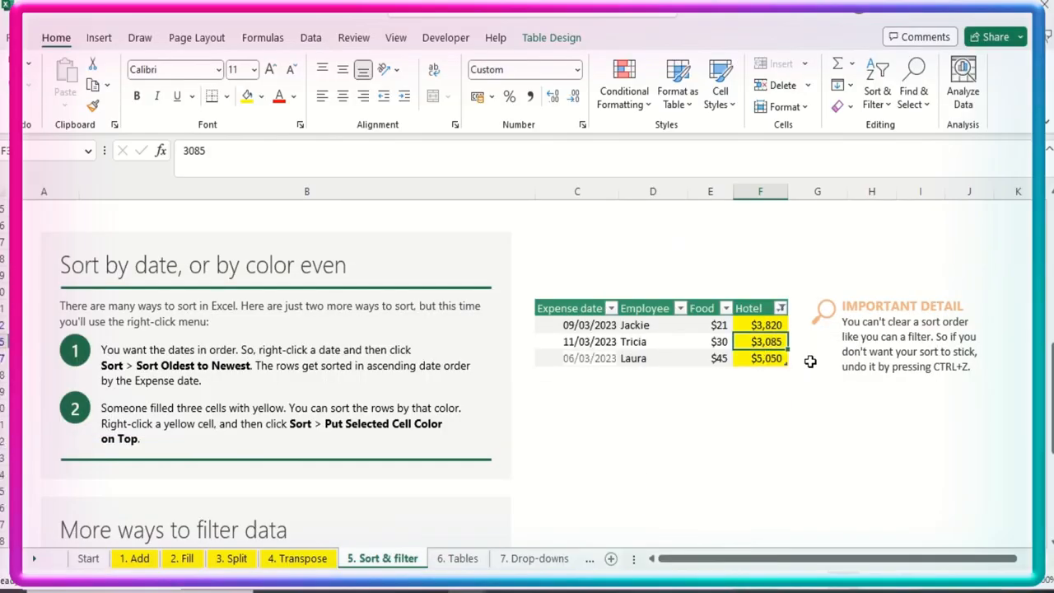
click(760, 424)
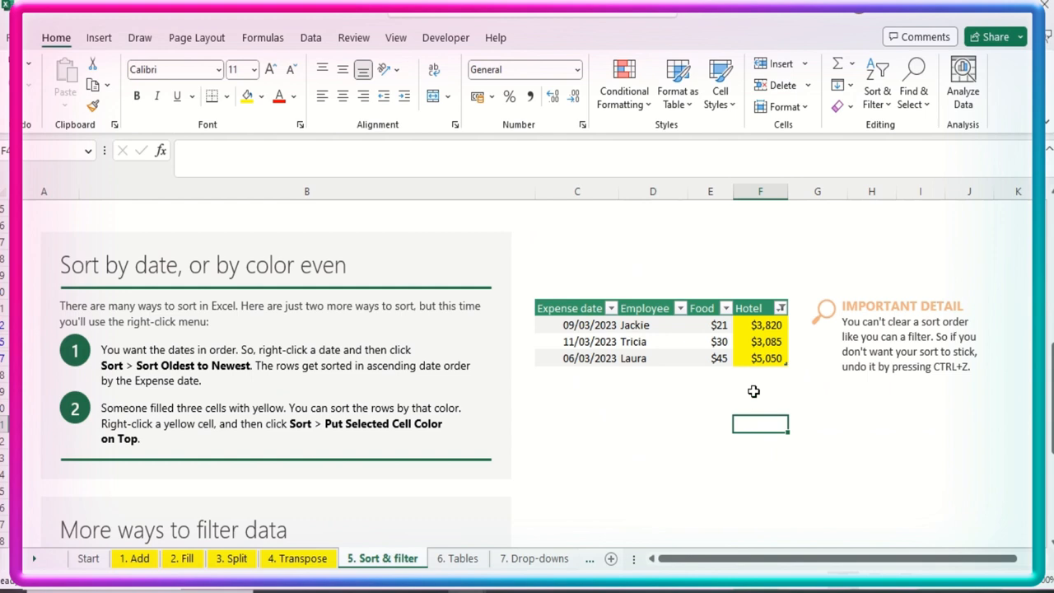
mouse_move(787, 321)
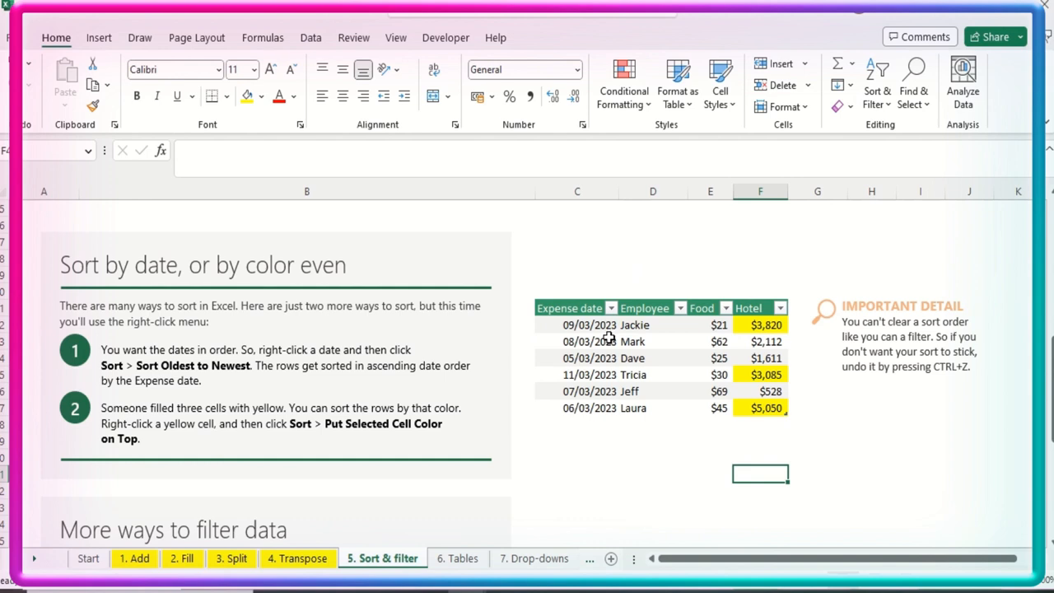
mouse_move(602, 341)
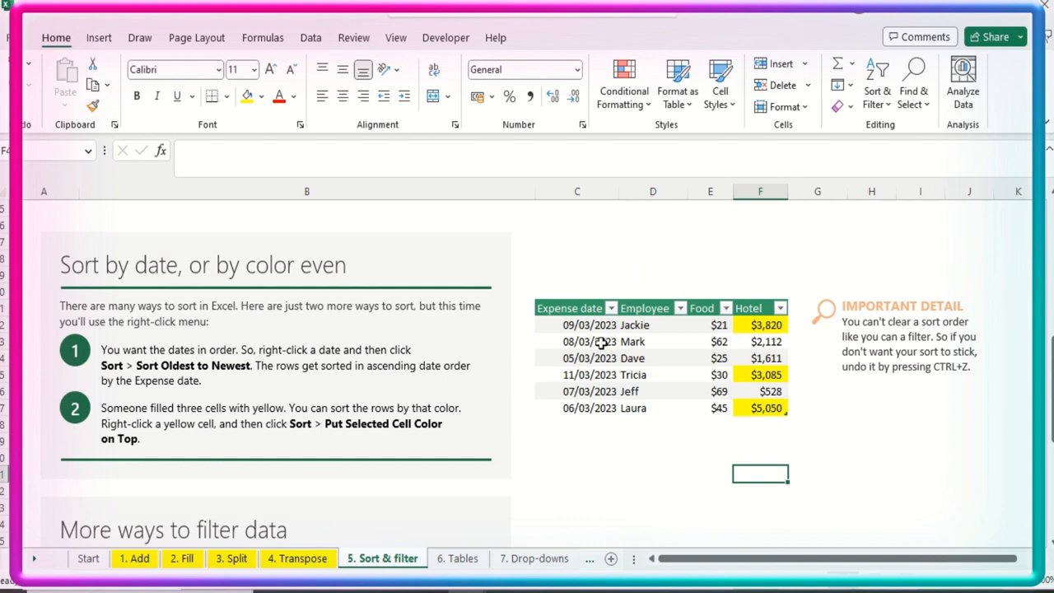
mouse_move(592, 357)
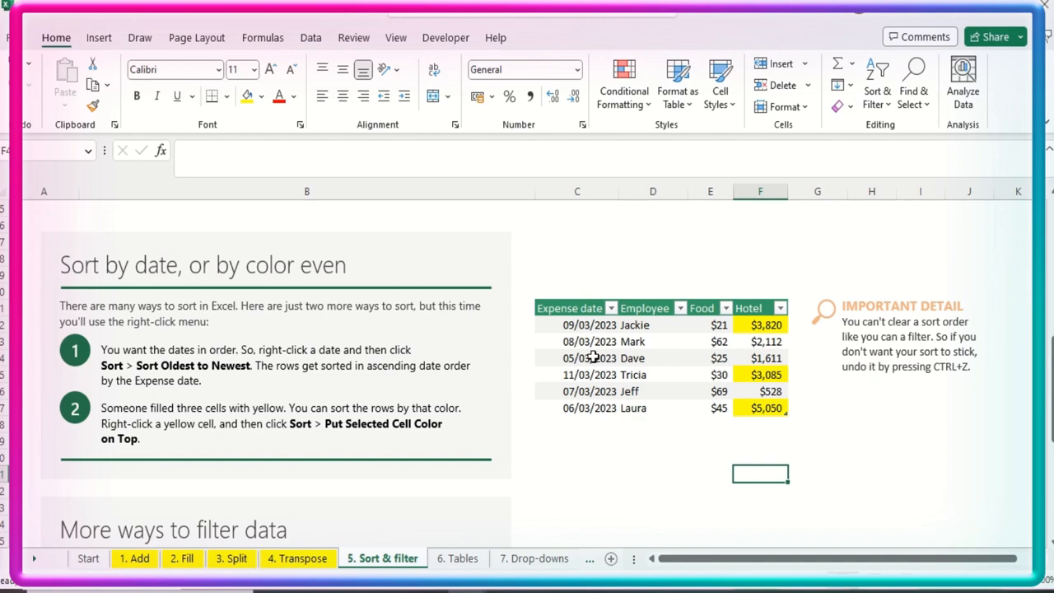
Scroll to the 'More ways to filter data' section with its unfiltered six-row expense table.
scroll(down, 3)
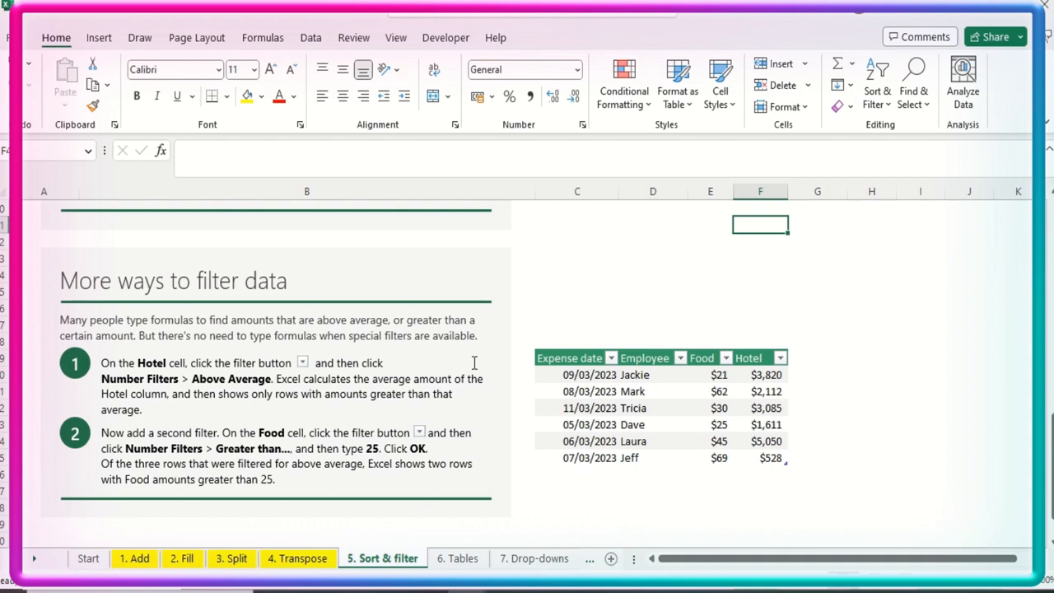
scroll(down, 3)
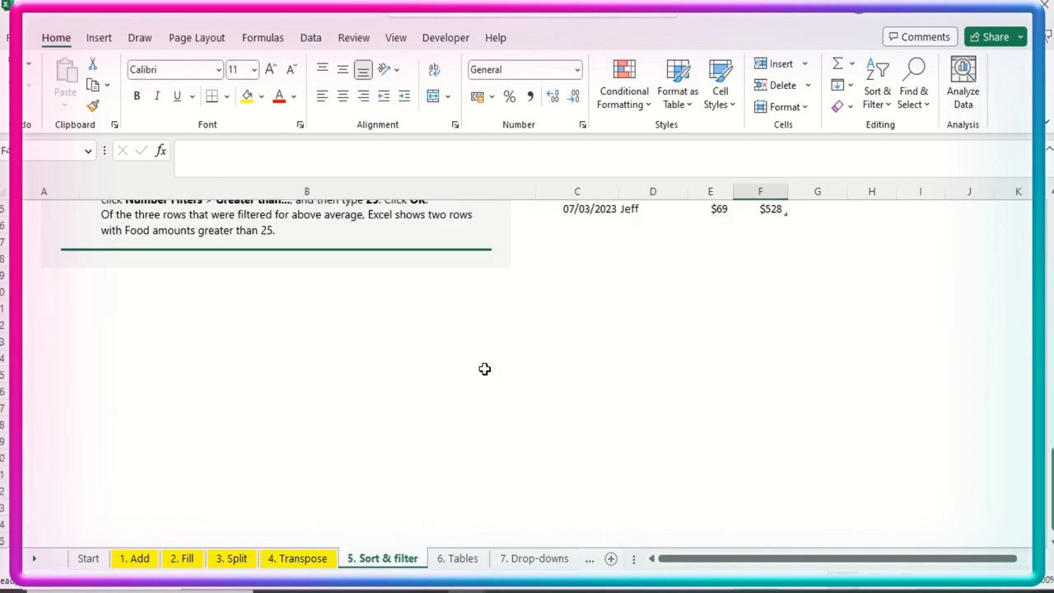
scroll(up, 3)
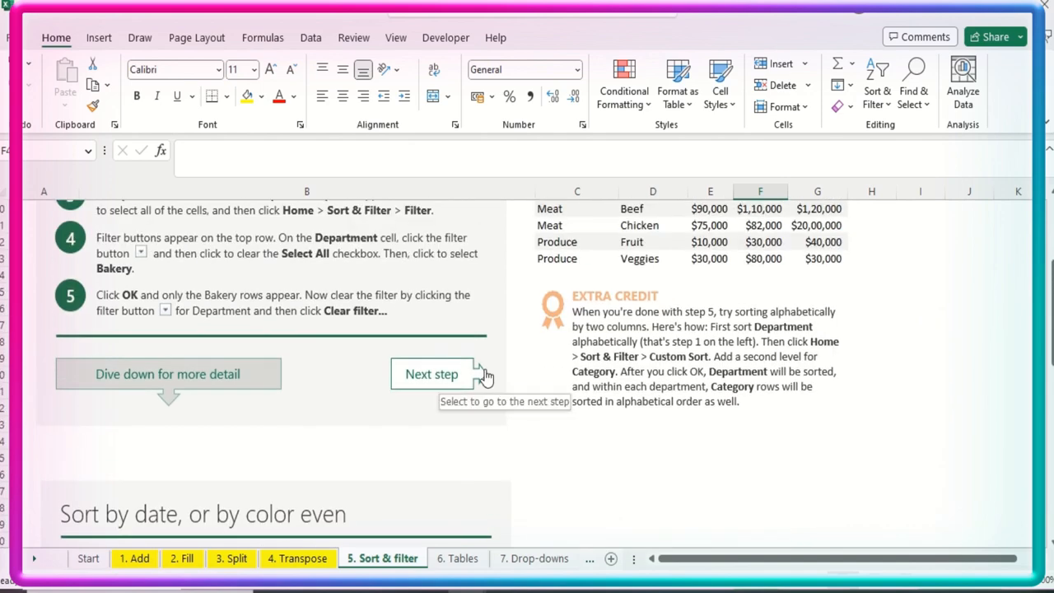
scroll(up, 3)
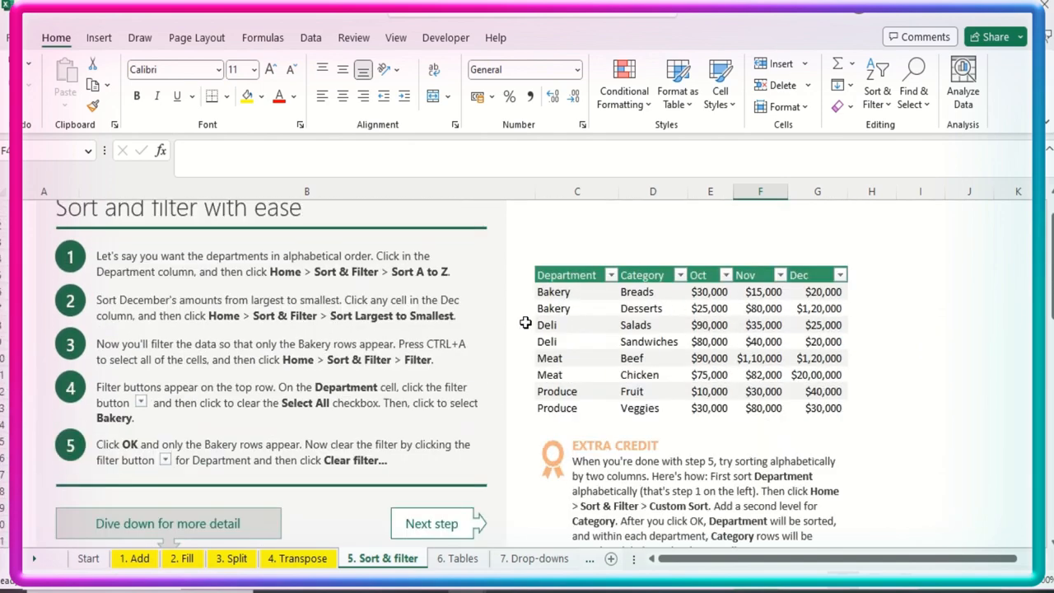
scroll(down, 3)
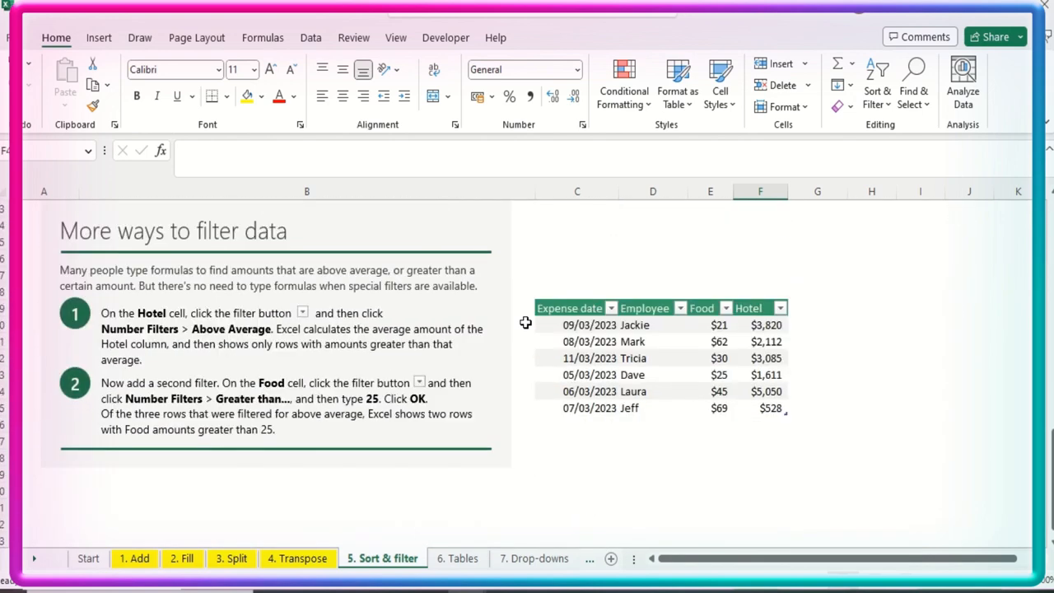
mouse_move(596, 391)
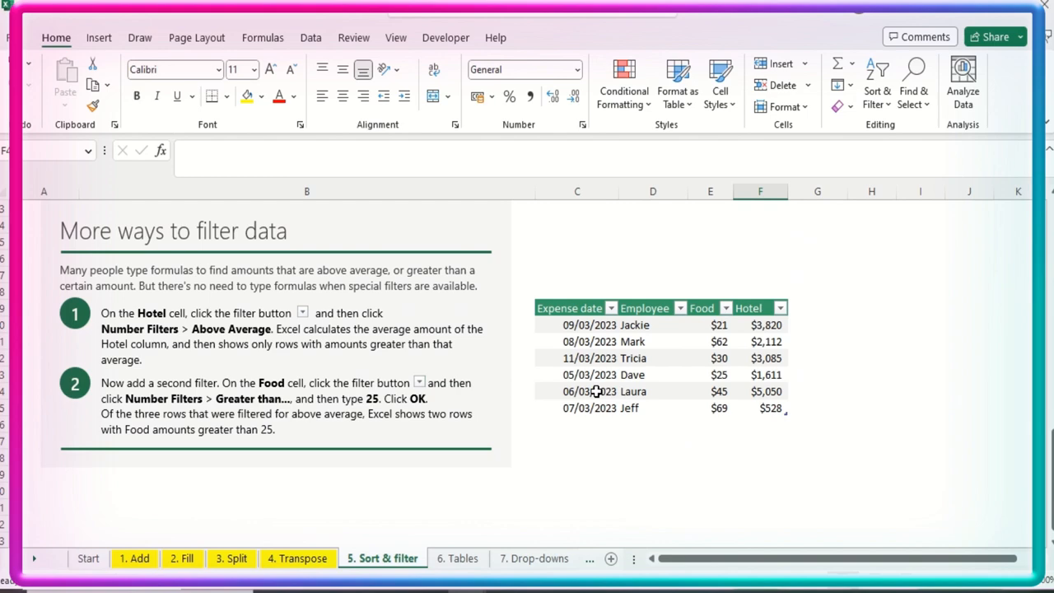
Filter Hotel to above-average amounts, leaving Jackie, Tricia and Laura.
click(589, 374)
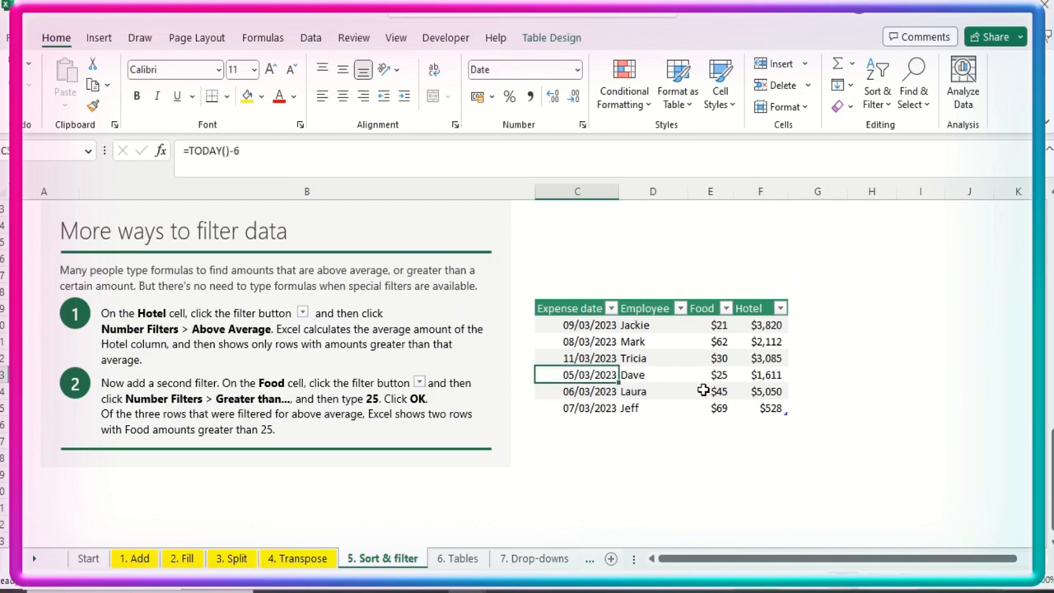
mouse_move(679, 385)
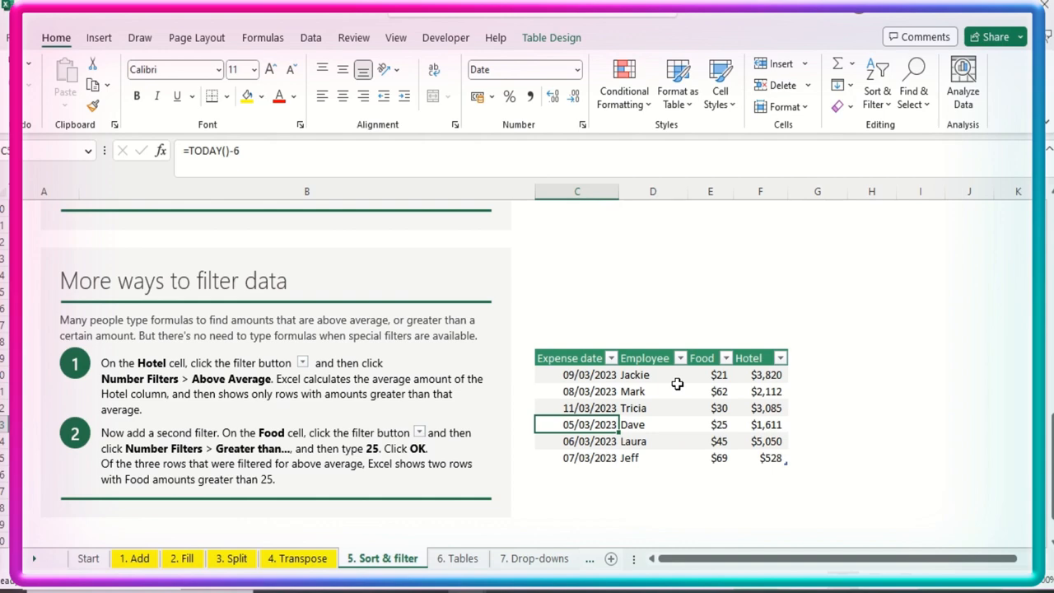
mouse_move(122, 372)
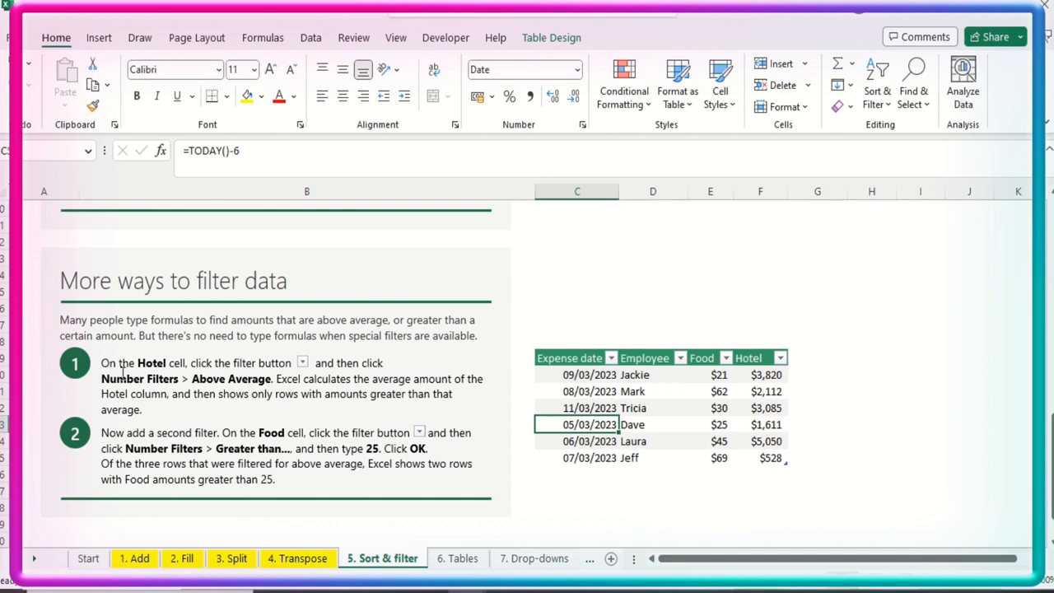
mouse_move(722, 384)
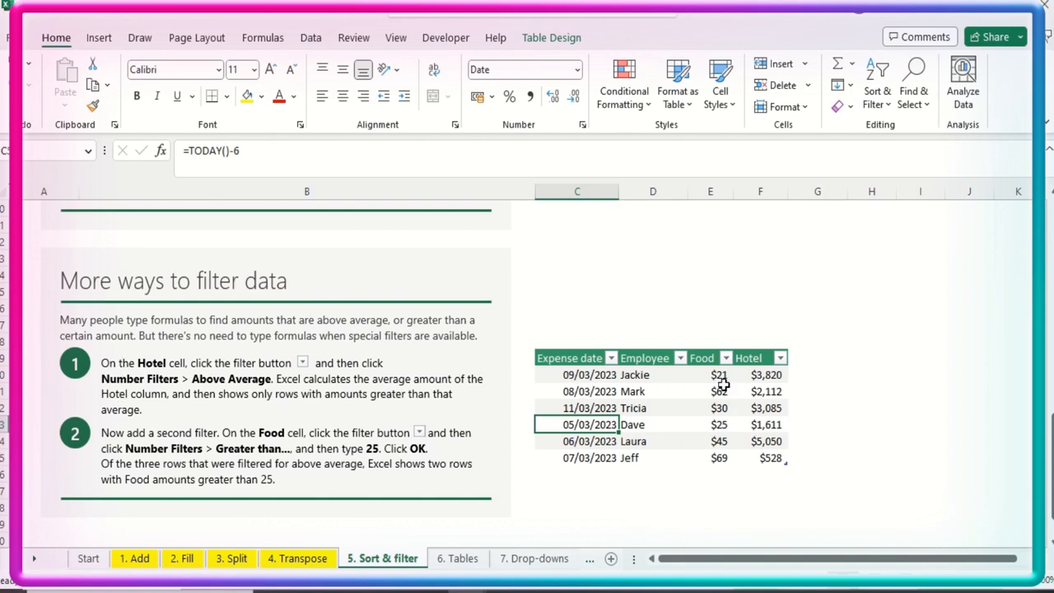
click(765, 374)
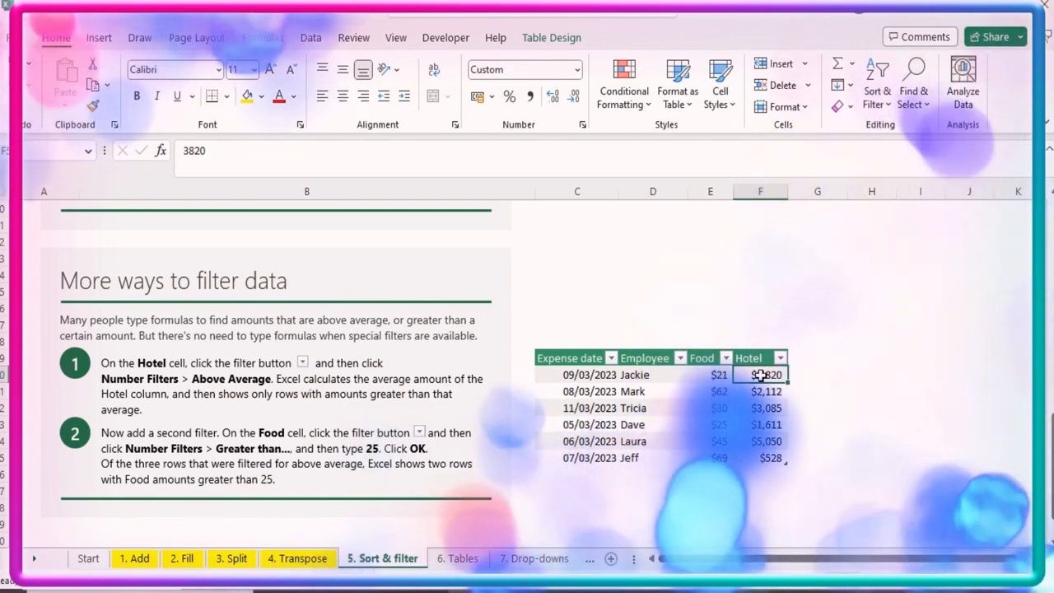
click(778, 357)
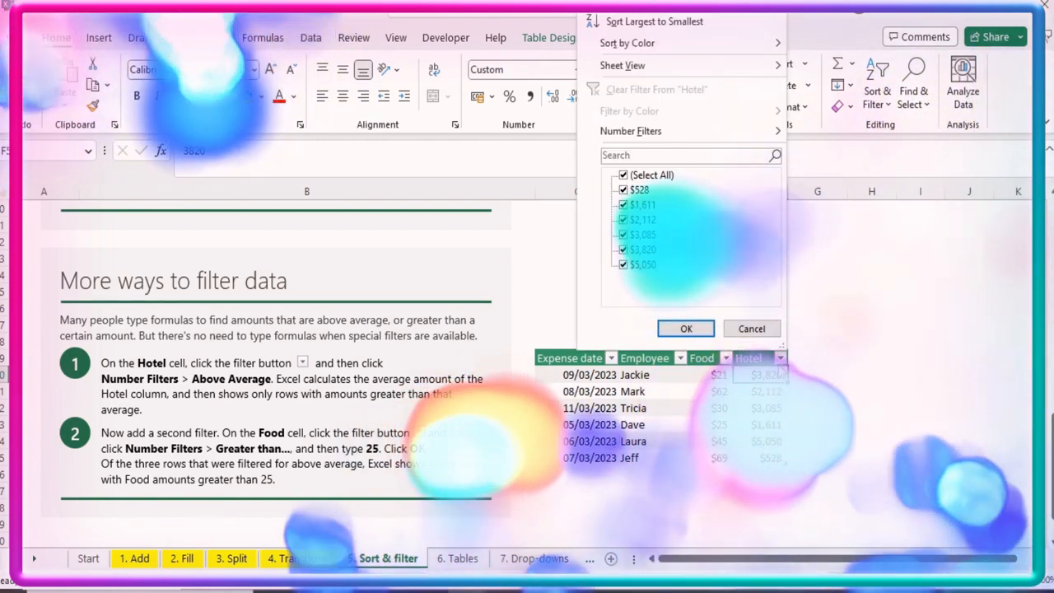
click(631, 131)
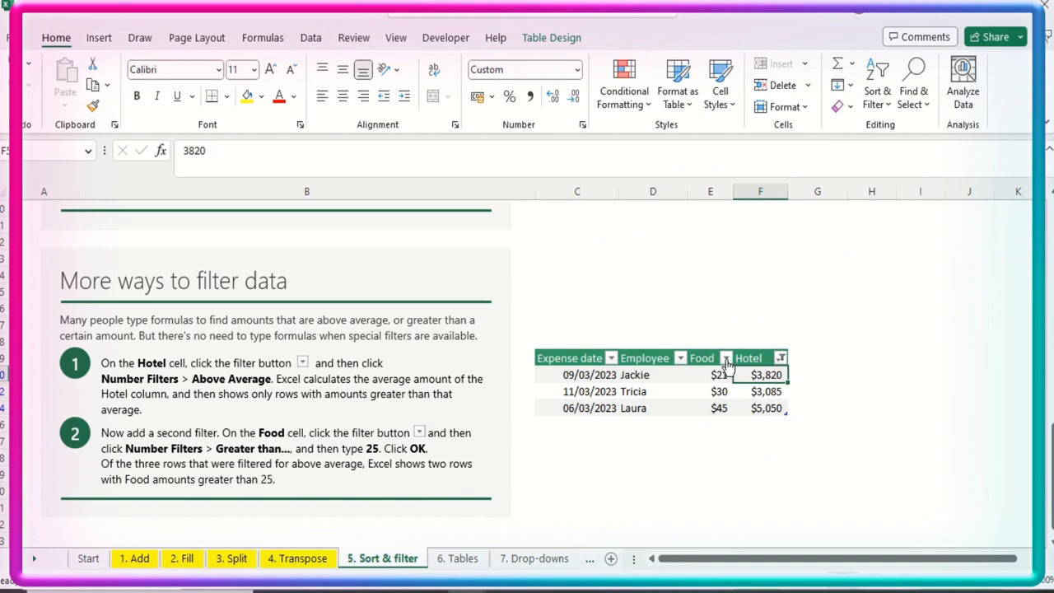
Add a Food greater-than-25 filter, narrowing the expense table to Tricia and Laura.
click(725, 358)
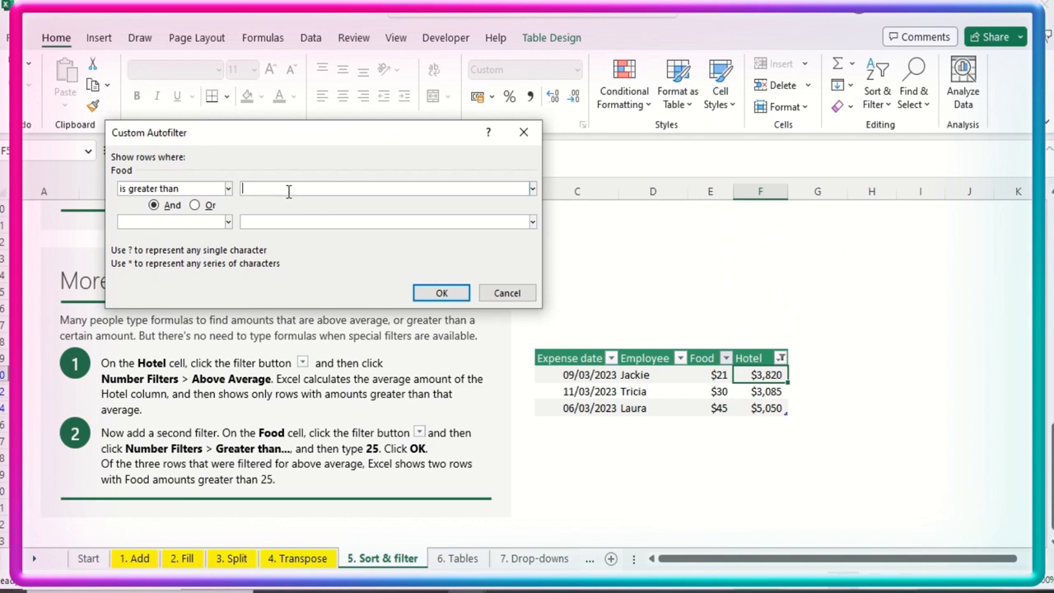
text(25)
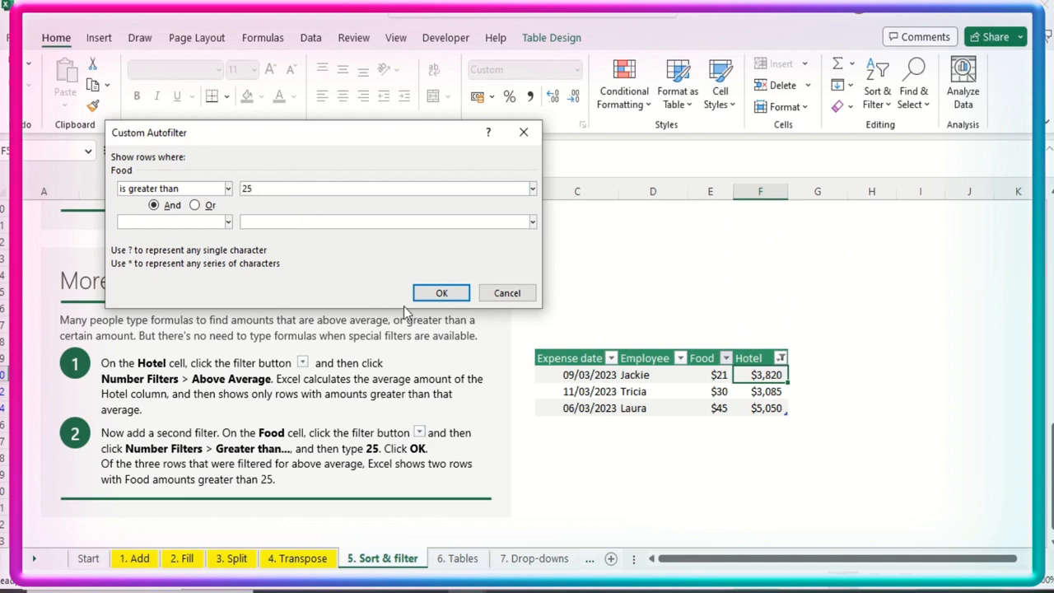
click(440, 292)
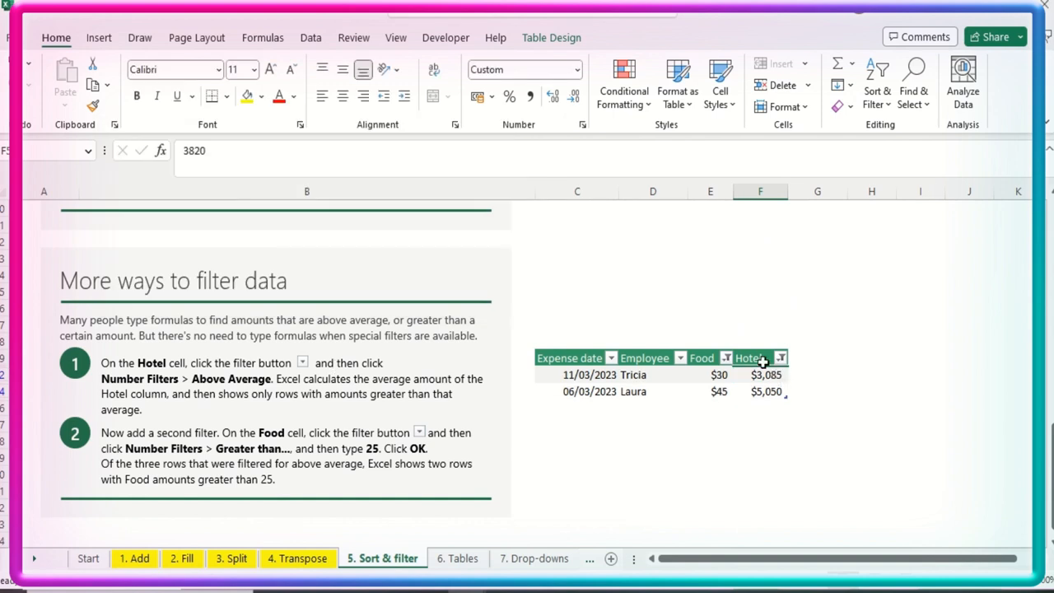
mouse_move(763, 385)
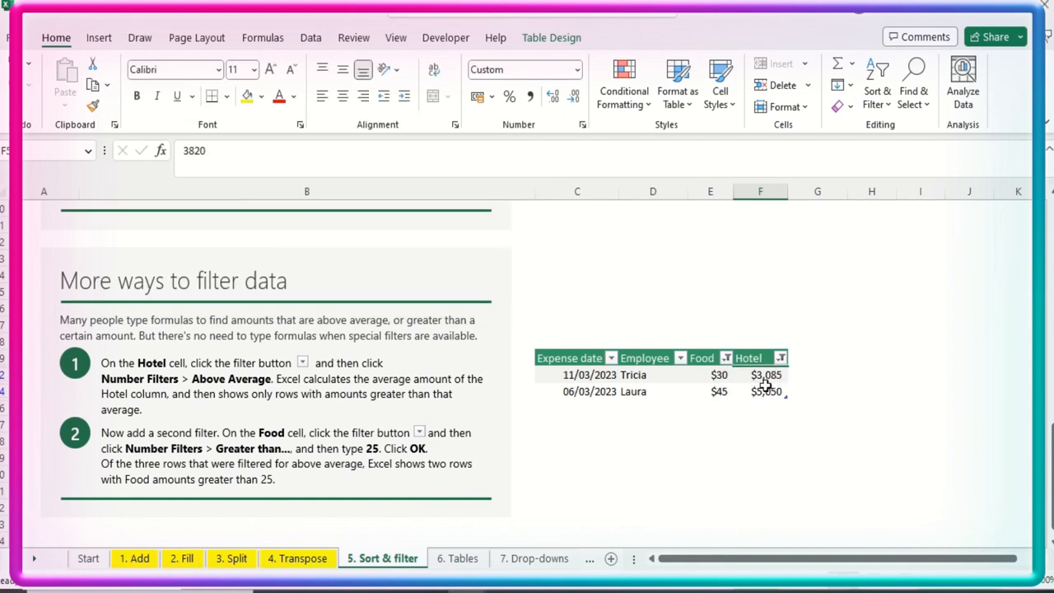
click(718, 374)
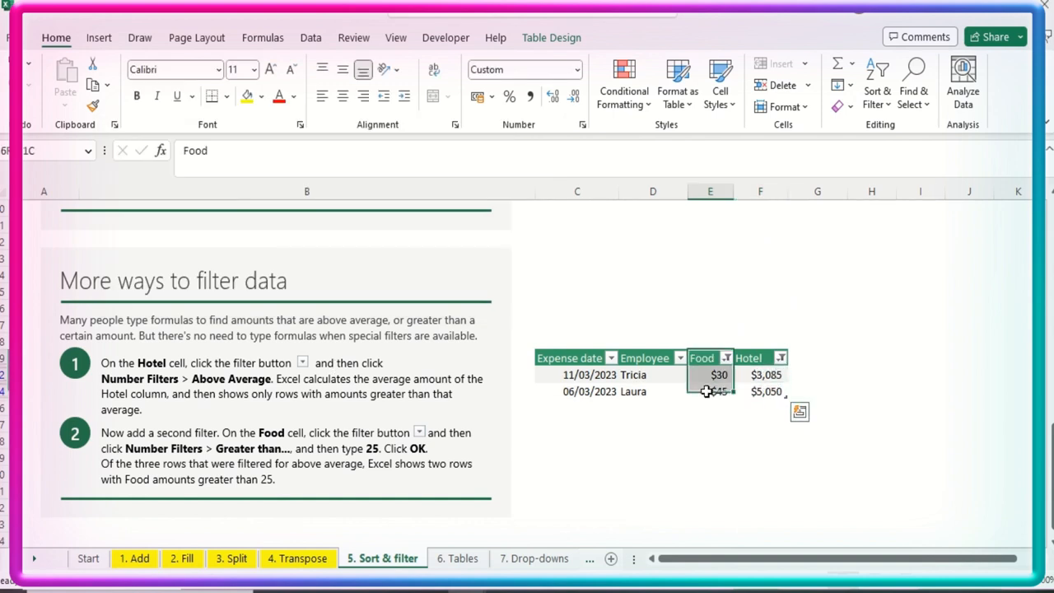
click(570, 357)
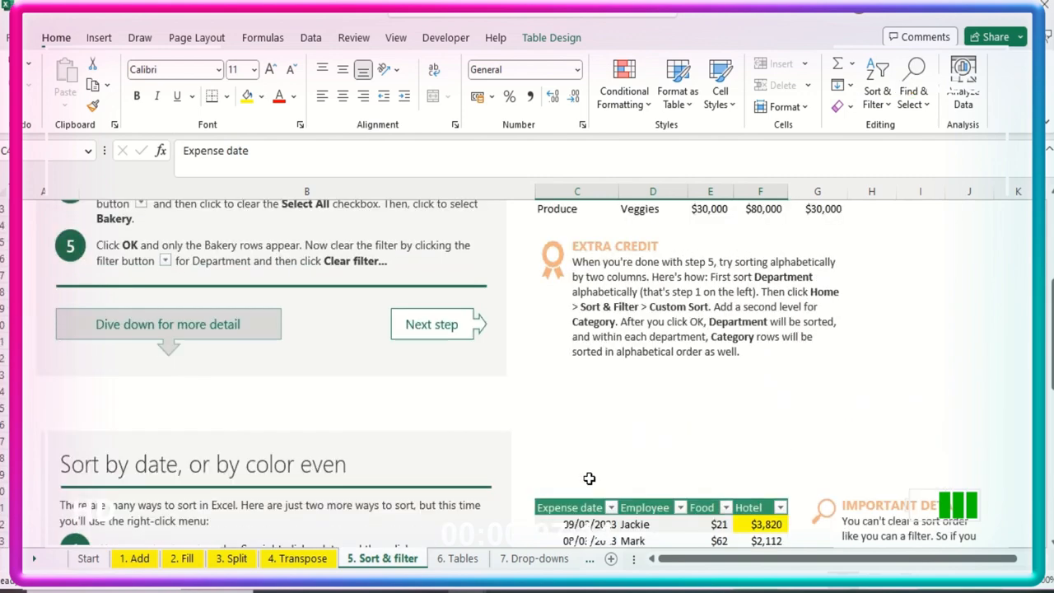
Select the Category header of the eight-row department table and bring up the sorting choices.
scroll(up, 3)
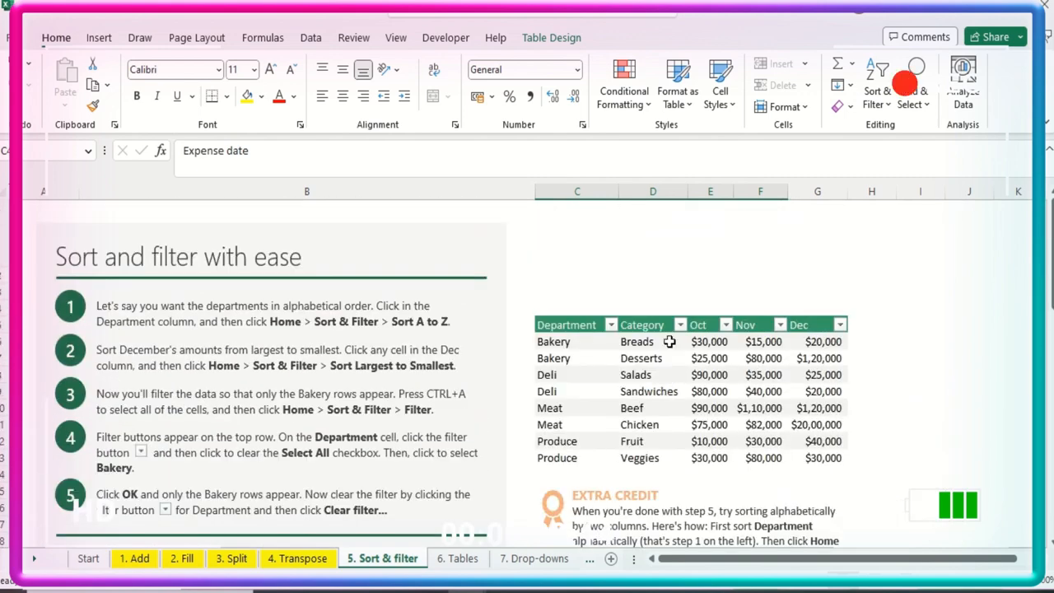
click(653, 340)
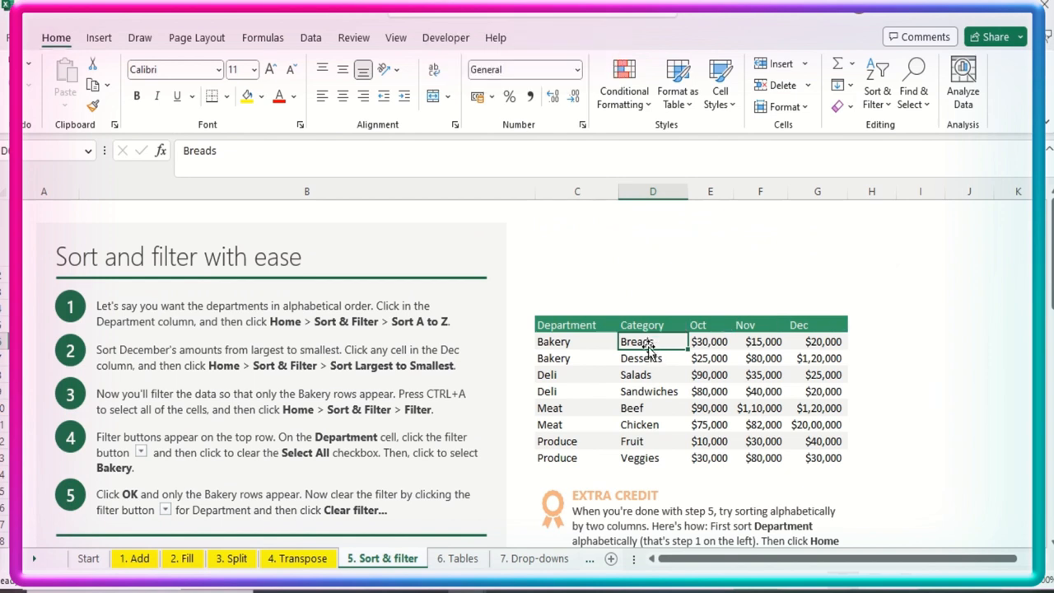
click(642, 323)
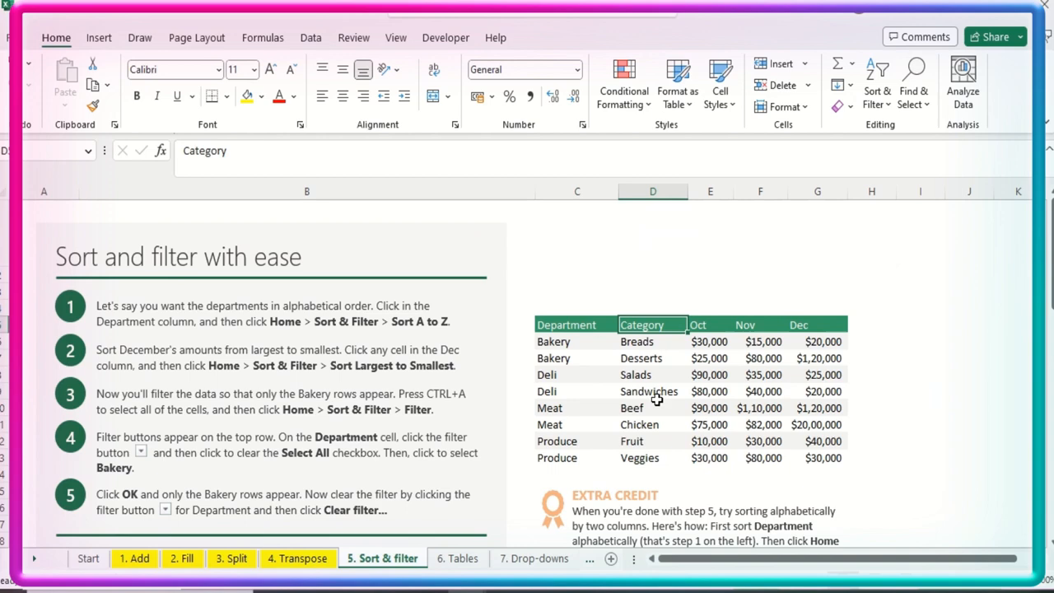
click(875, 80)
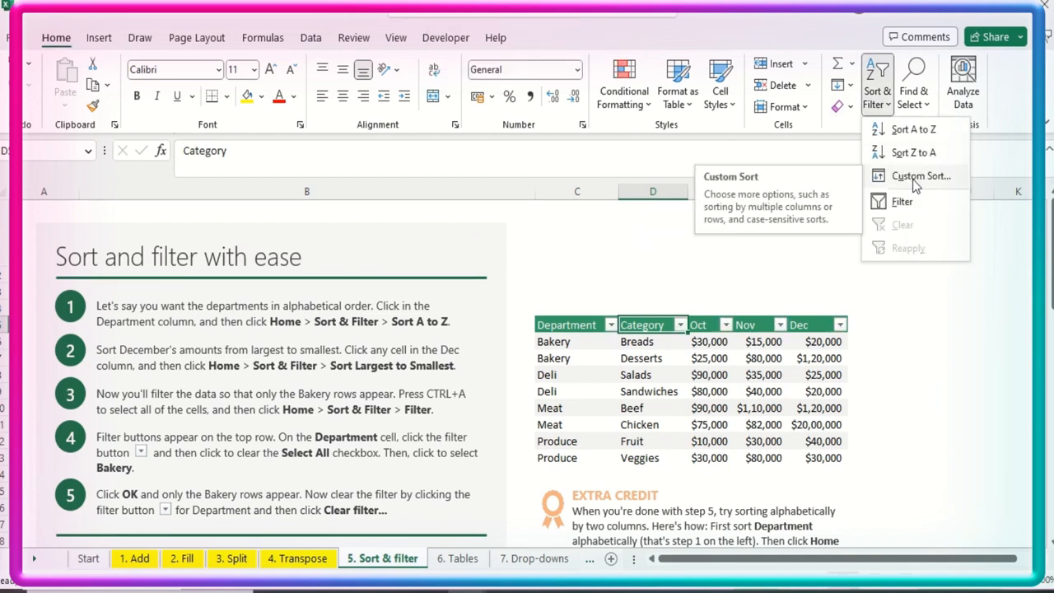
Build a custom sort: Department A to Z, then a Category level Z to A.
click(920, 176)
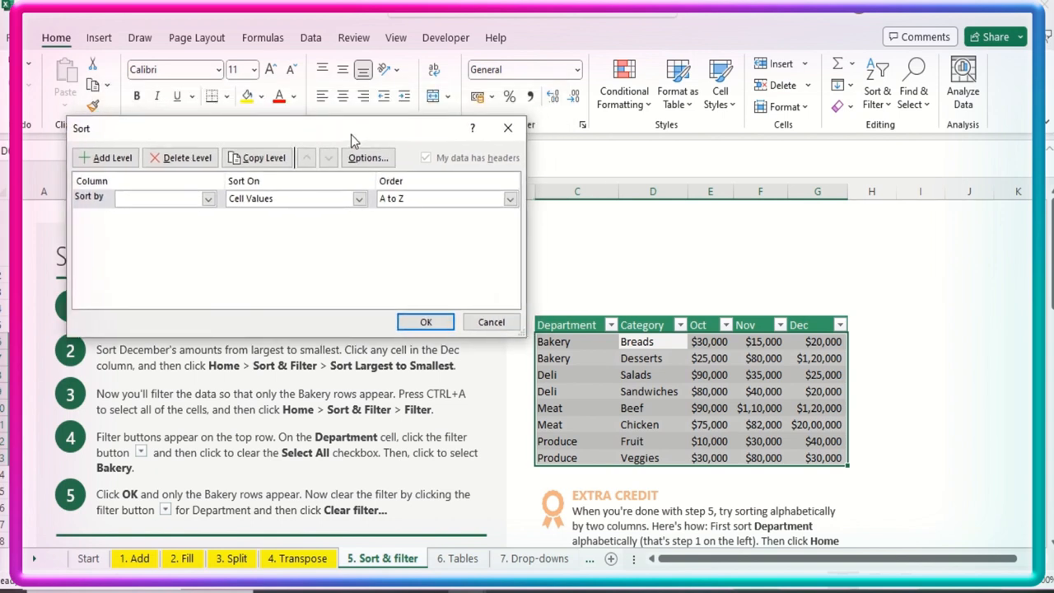
mouse_move(144, 220)
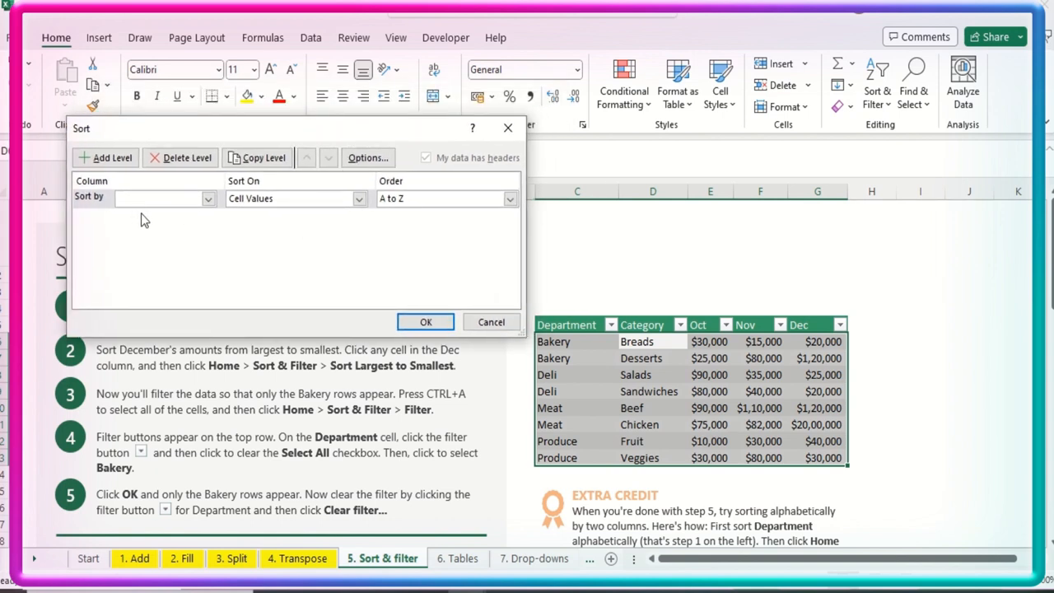
click(208, 199)
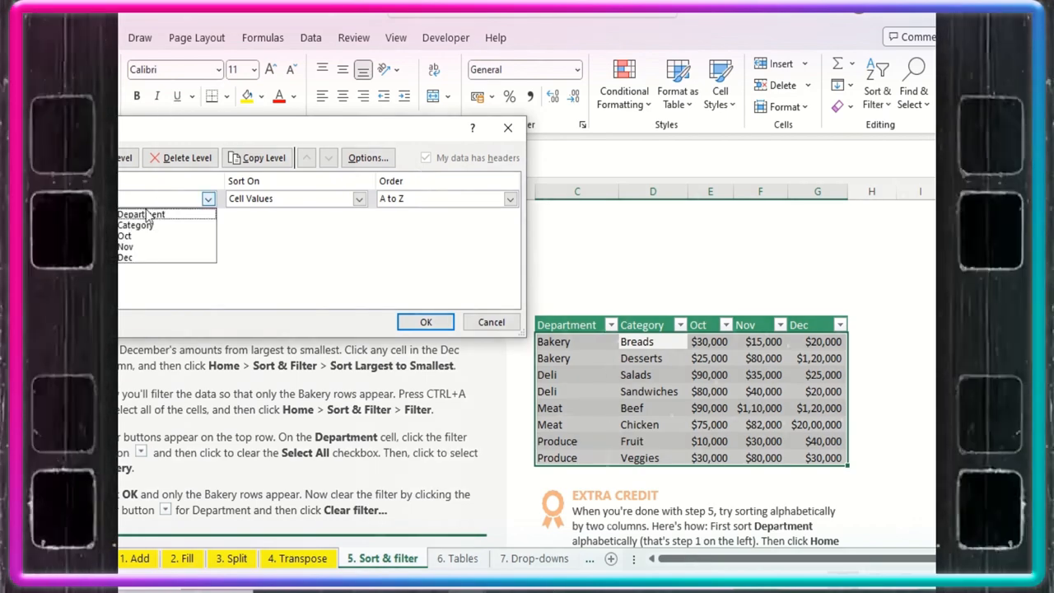
click(140, 214)
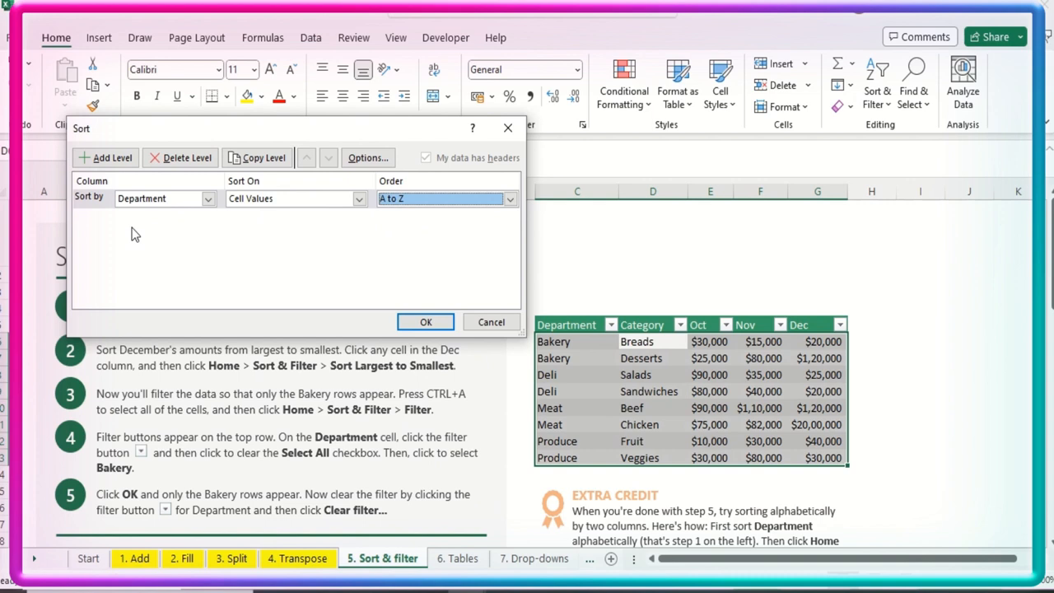
click(105, 157)
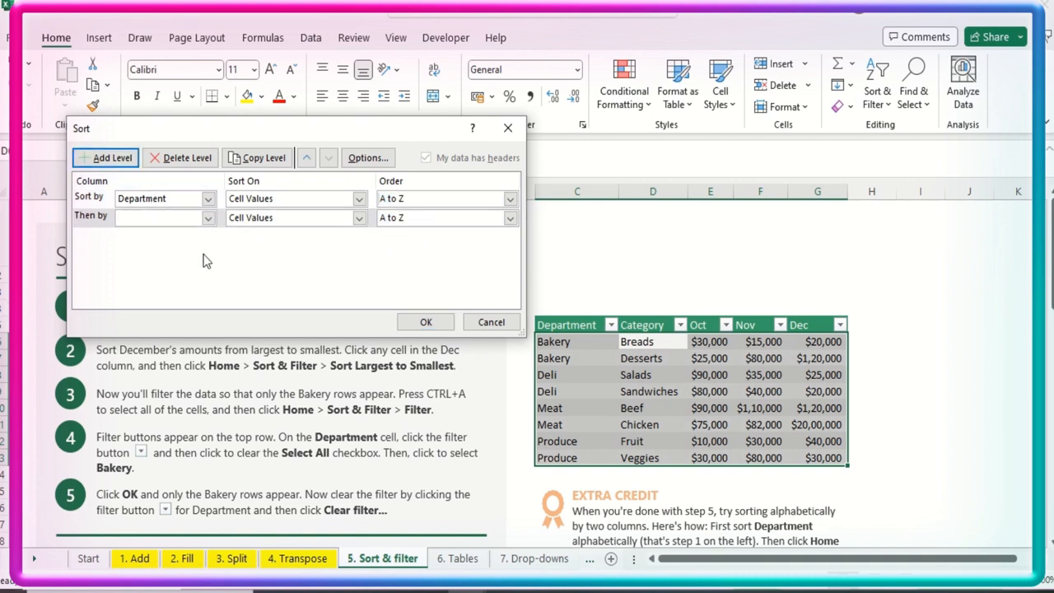
click(208, 218)
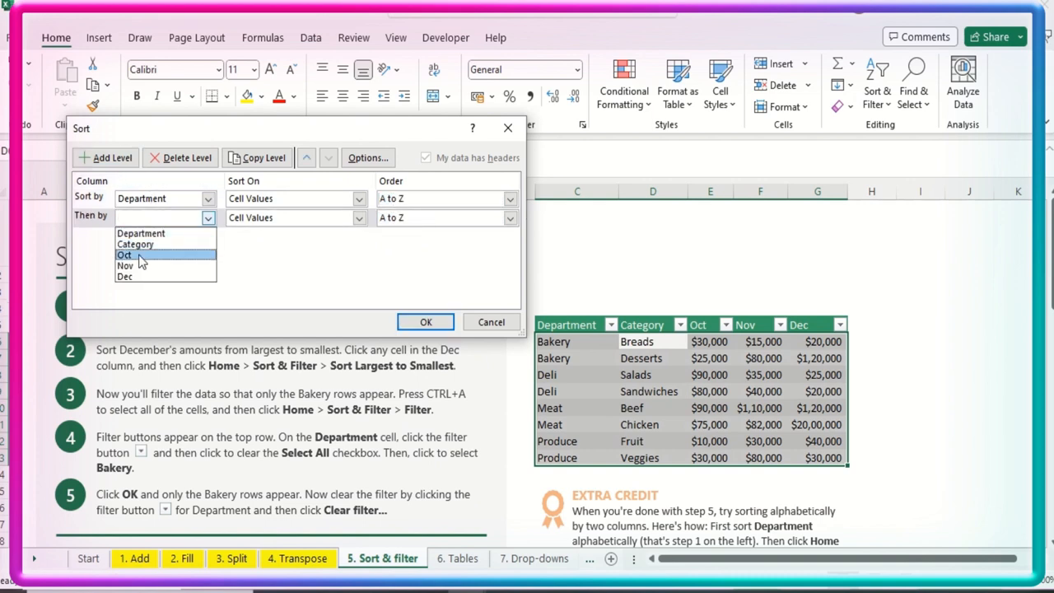
click(135, 244)
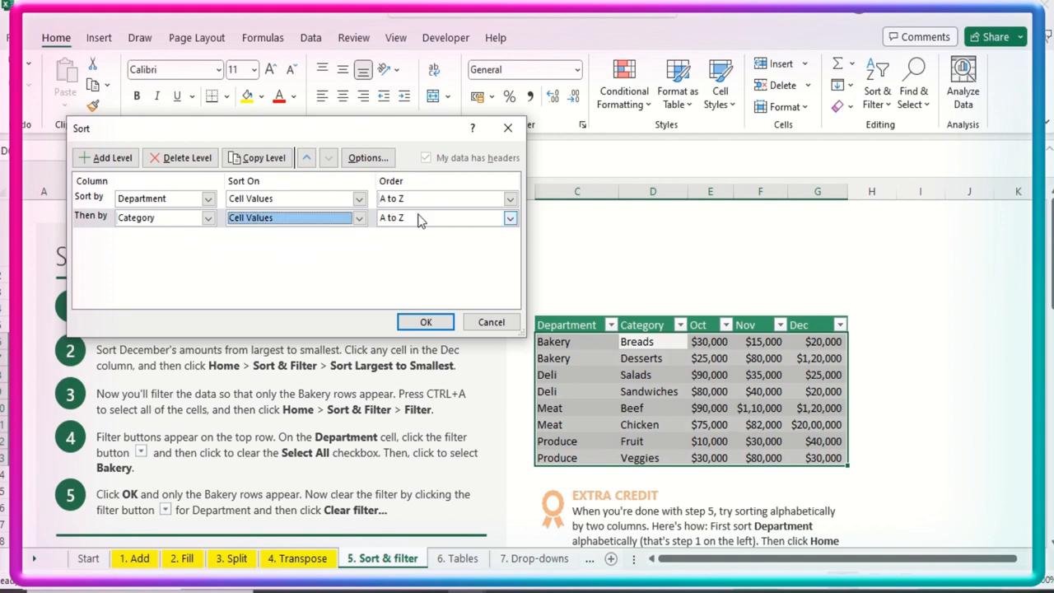
click(509, 217)
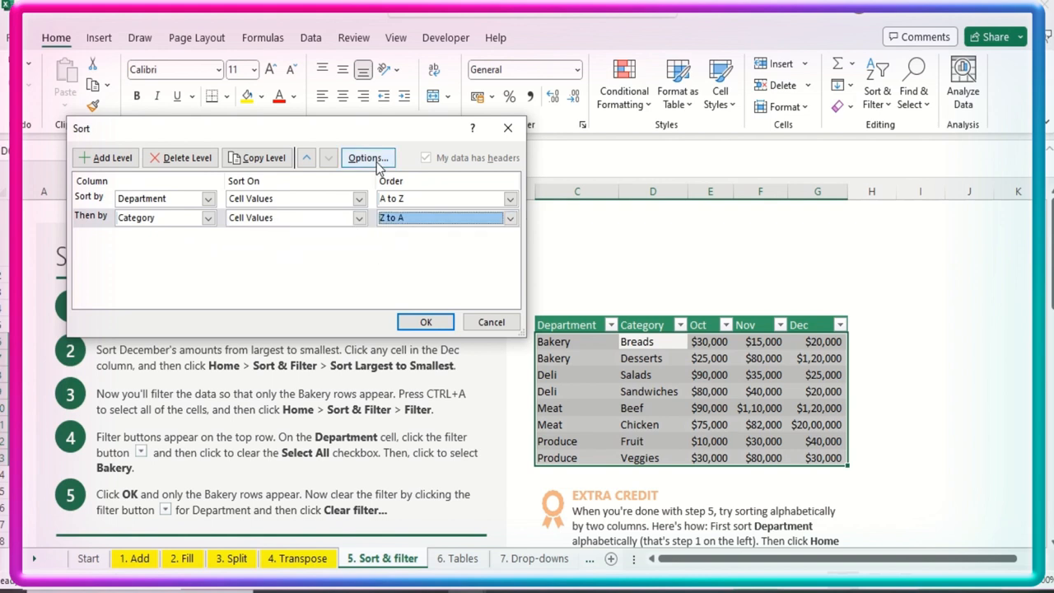
mouse_move(425, 321)
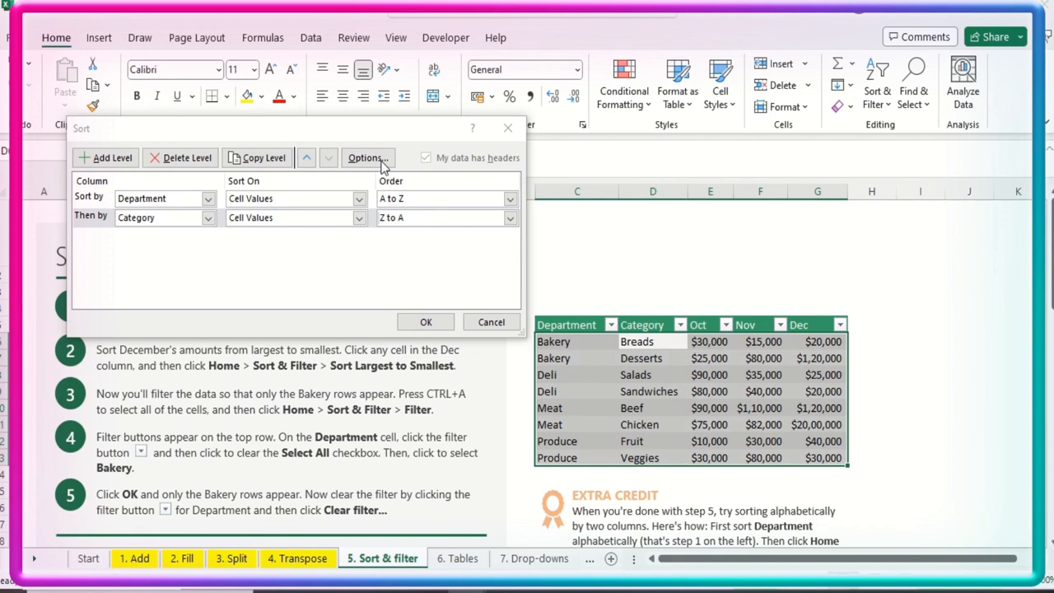
Check Sort Options without changes, then apply the Department A-Z, Category Z-A sort.
click(366, 158)
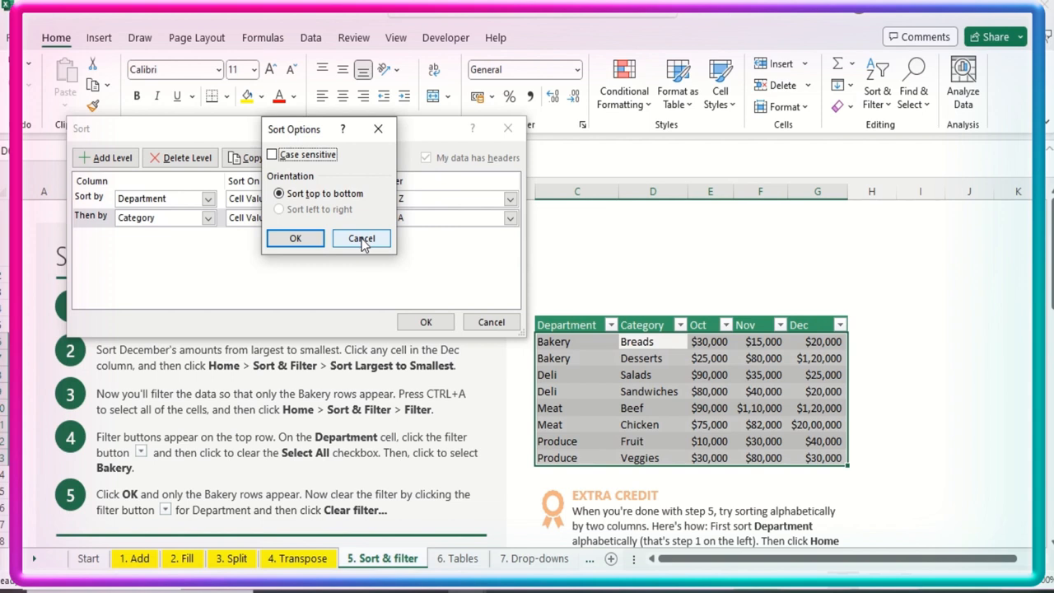
click(360, 237)
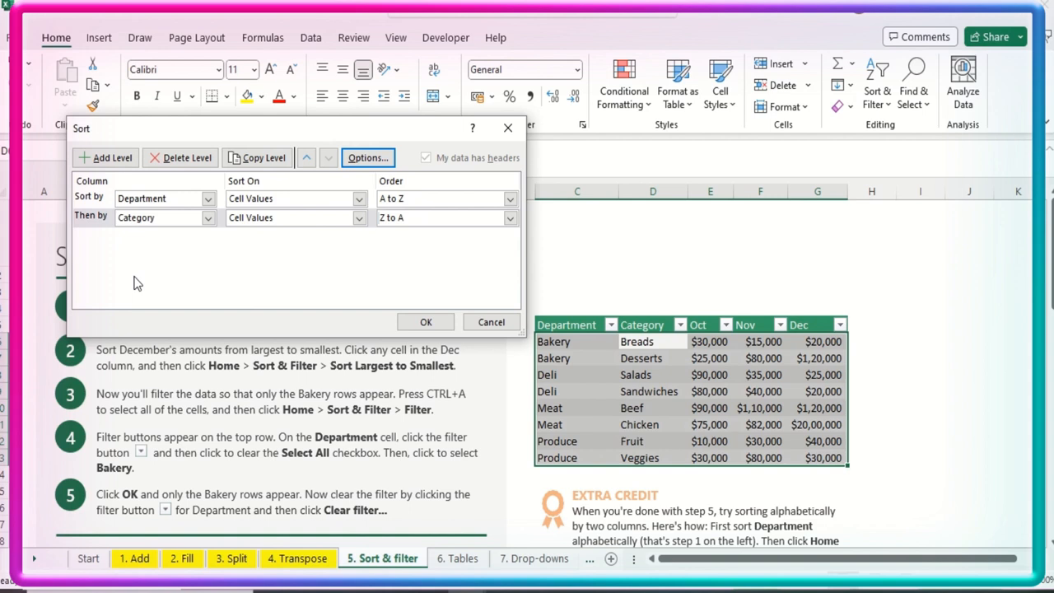
mouse_move(117, 229)
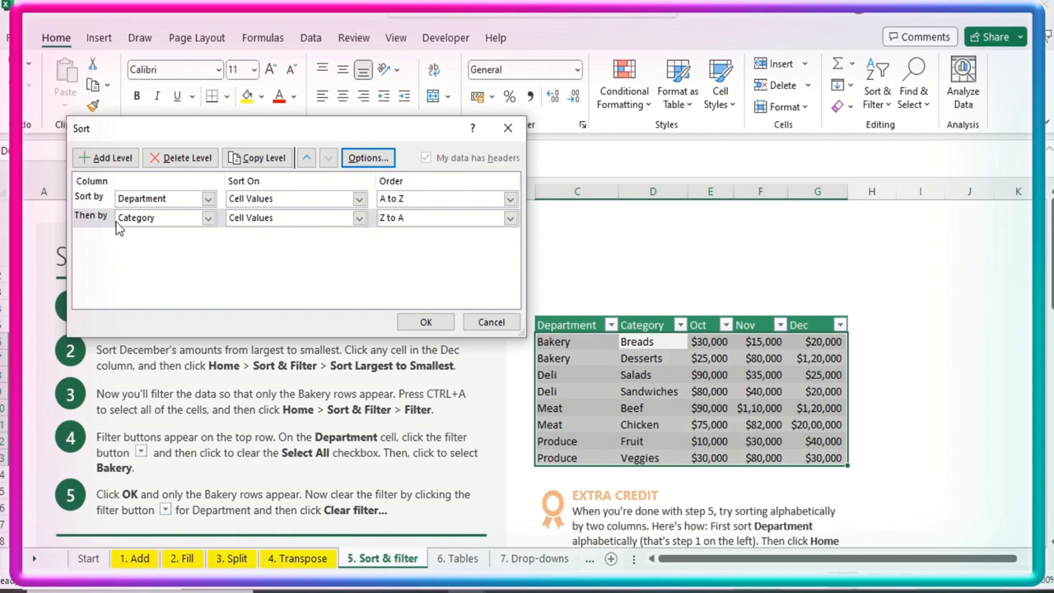
mouse_move(136, 272)
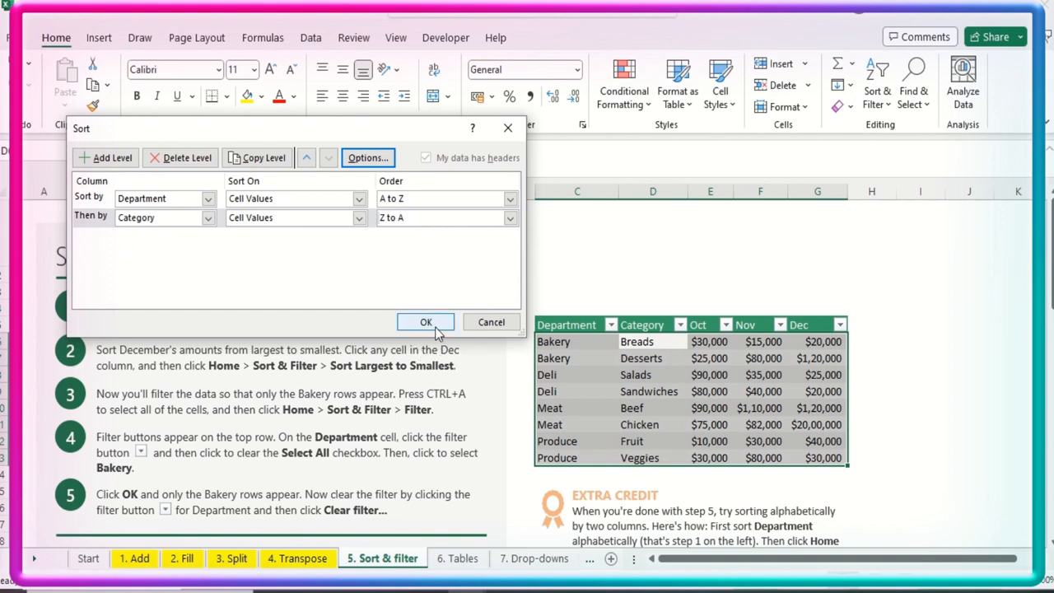
click(425, 322)
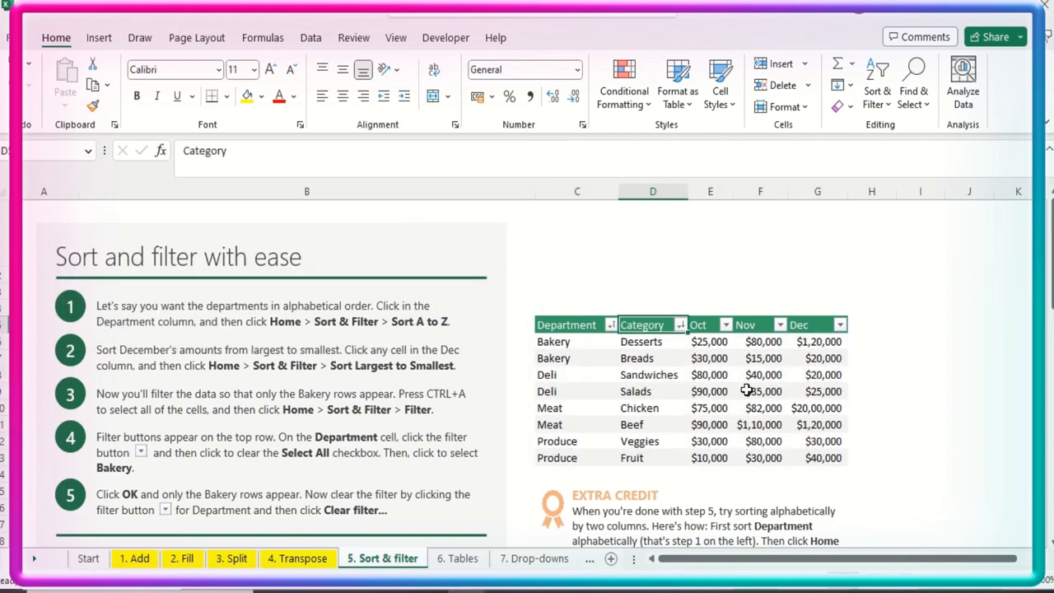